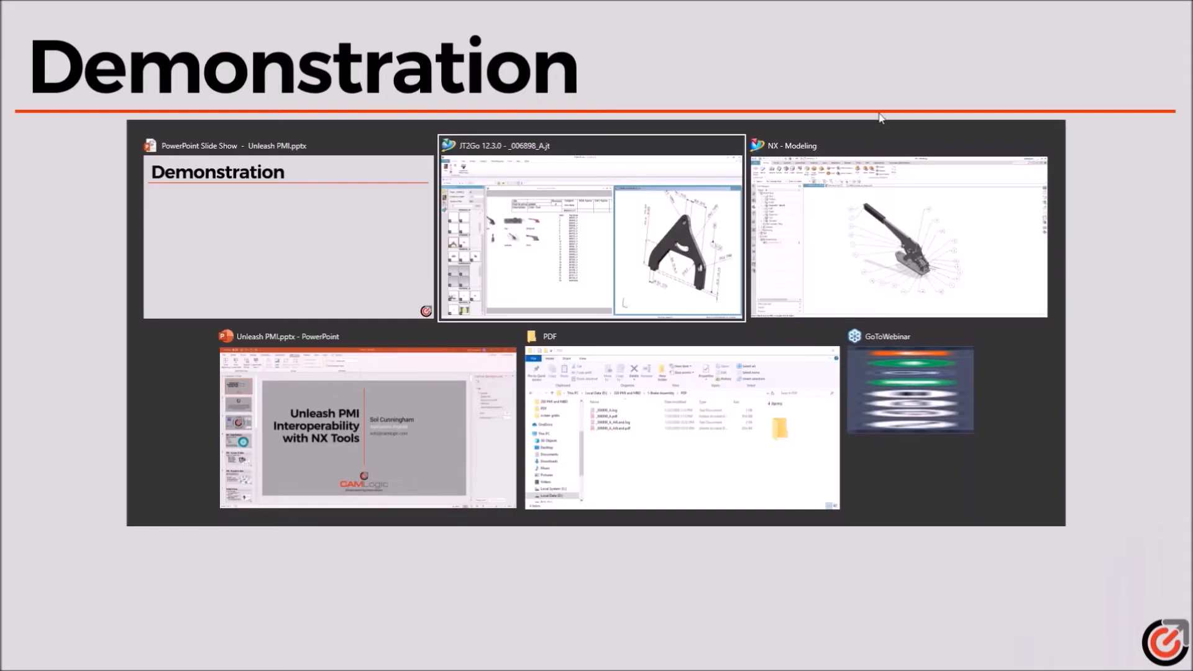
Switch to the NX session and show the Disk_dwg1 brake rotor drawing sheet
{"action": "left_click", "coordinate": [897, 229]}
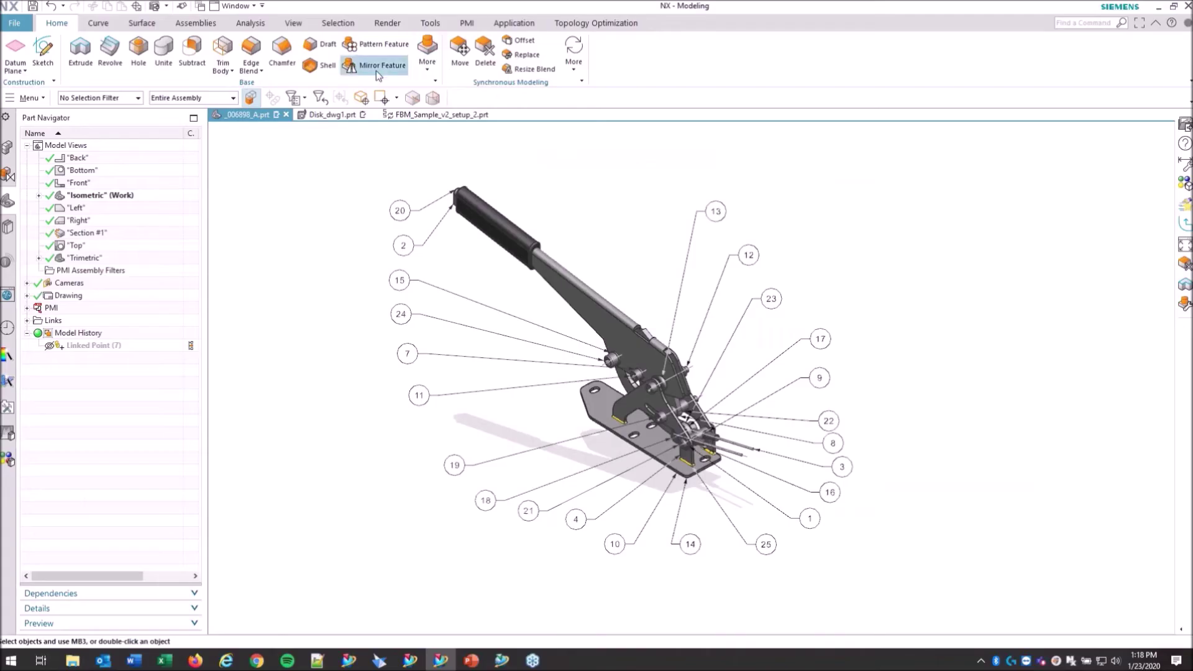
{"action": "left_click", "coordinate": [330, 114]}
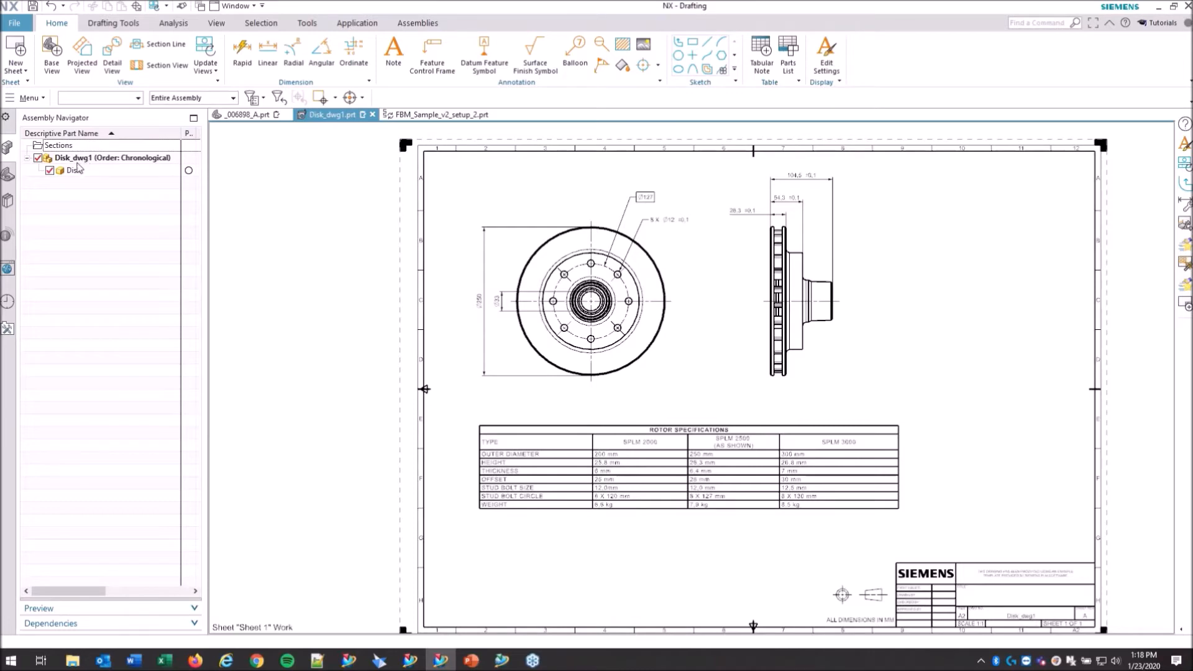
Open the Disk rotor component from the Assembly Navigator in its own modeling window
{"action": "left_click", "coordinate": [73, 170]}
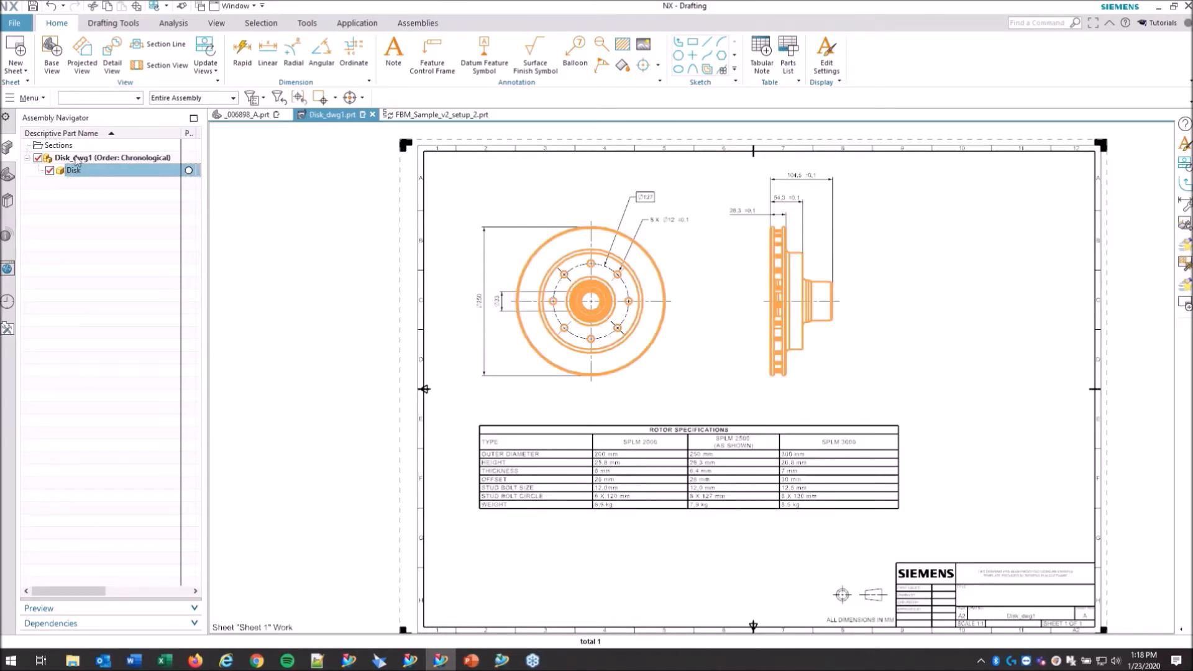
{"action": "mouse_move", "coordinate": [254, 137]}
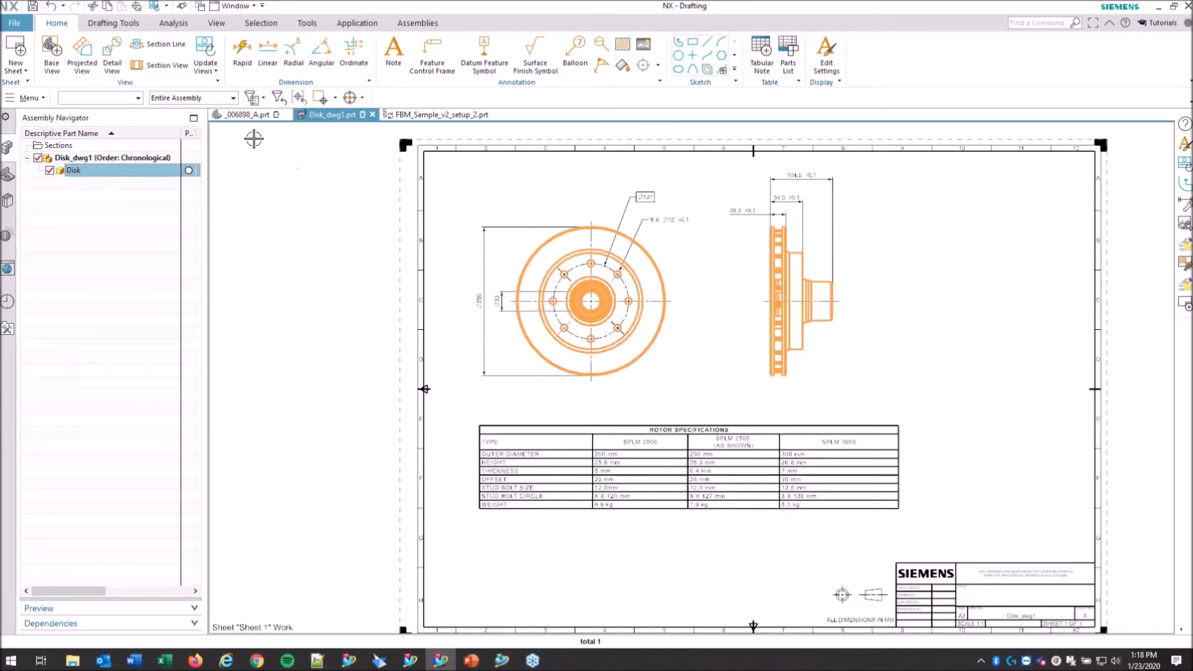
{"action": "right_click", "coordinate": [74, 170]}
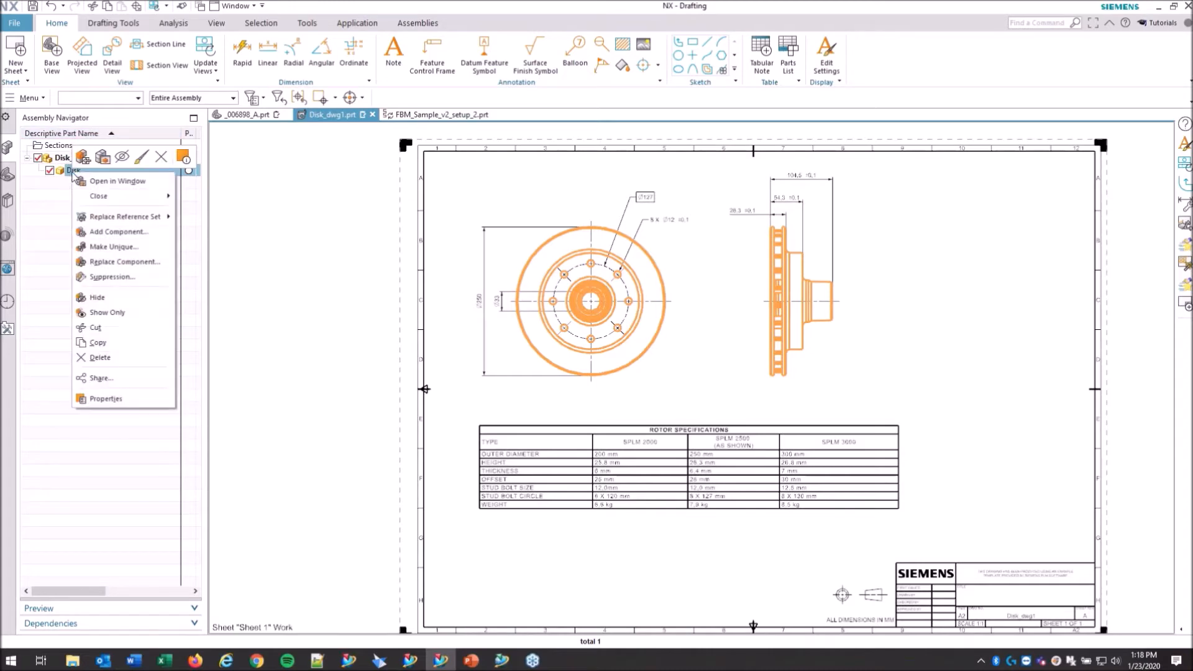
{"action": "mouse_move", "coordinate": [104, 196]}
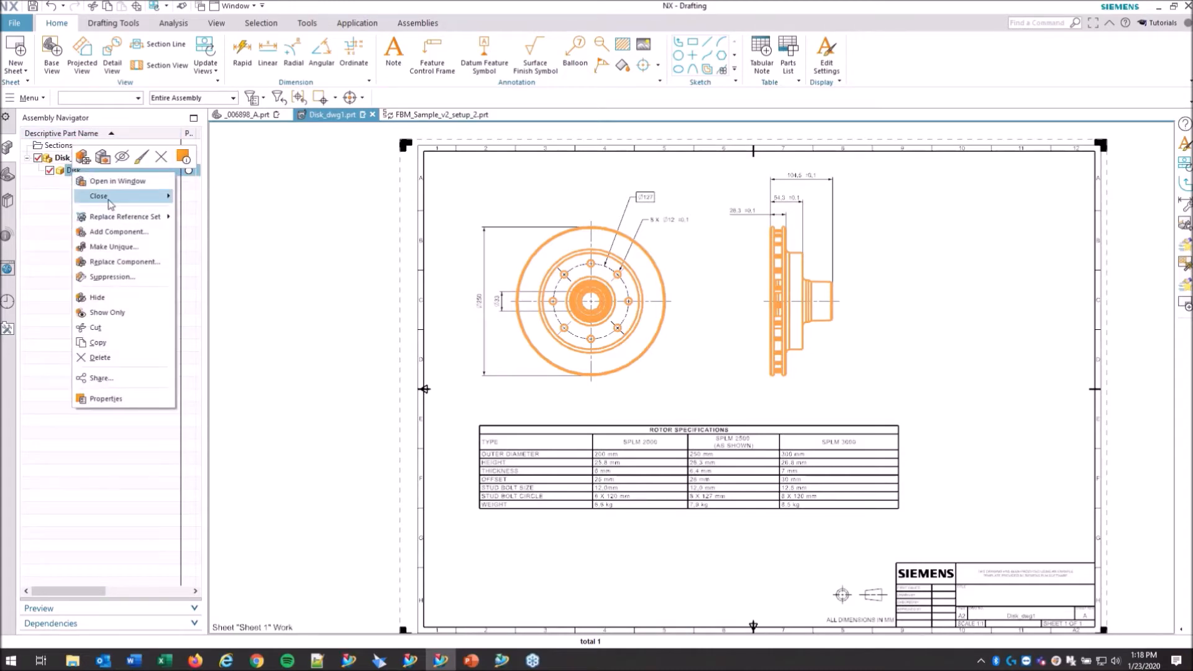
{"action": "left_click", "coordinate": [117, 181]}
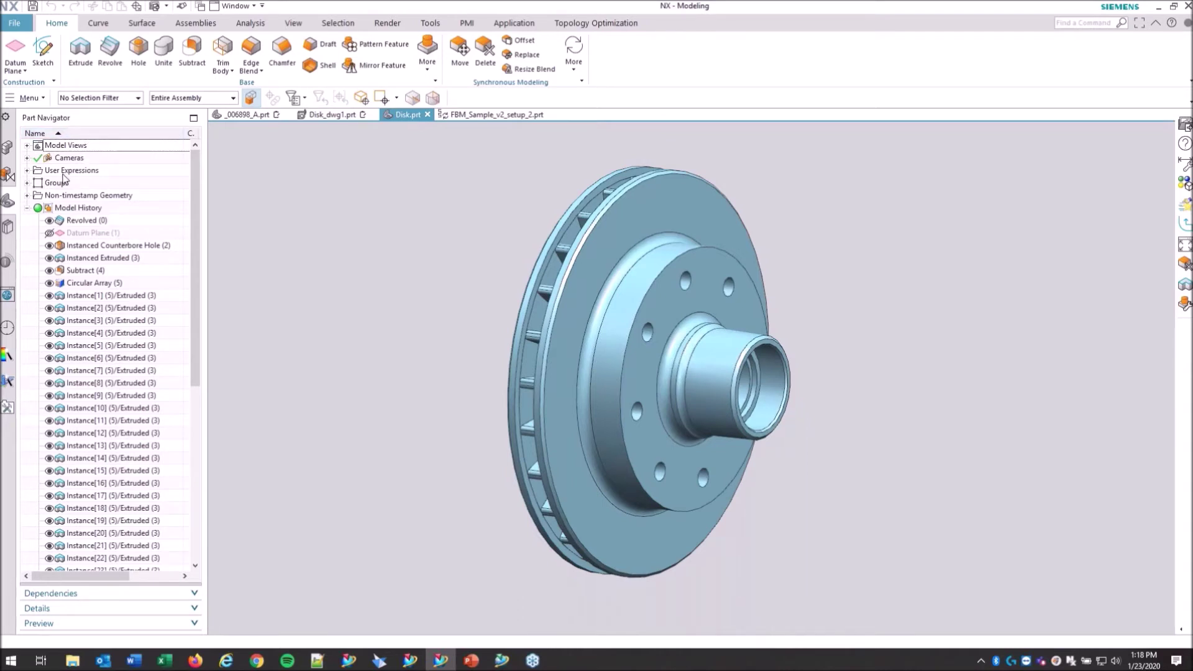
Expand the rotor's Model Views list, then return to the Disk_dwg1 drawing sheet
{"action": "left_click", "coordinate": [28, 146]}
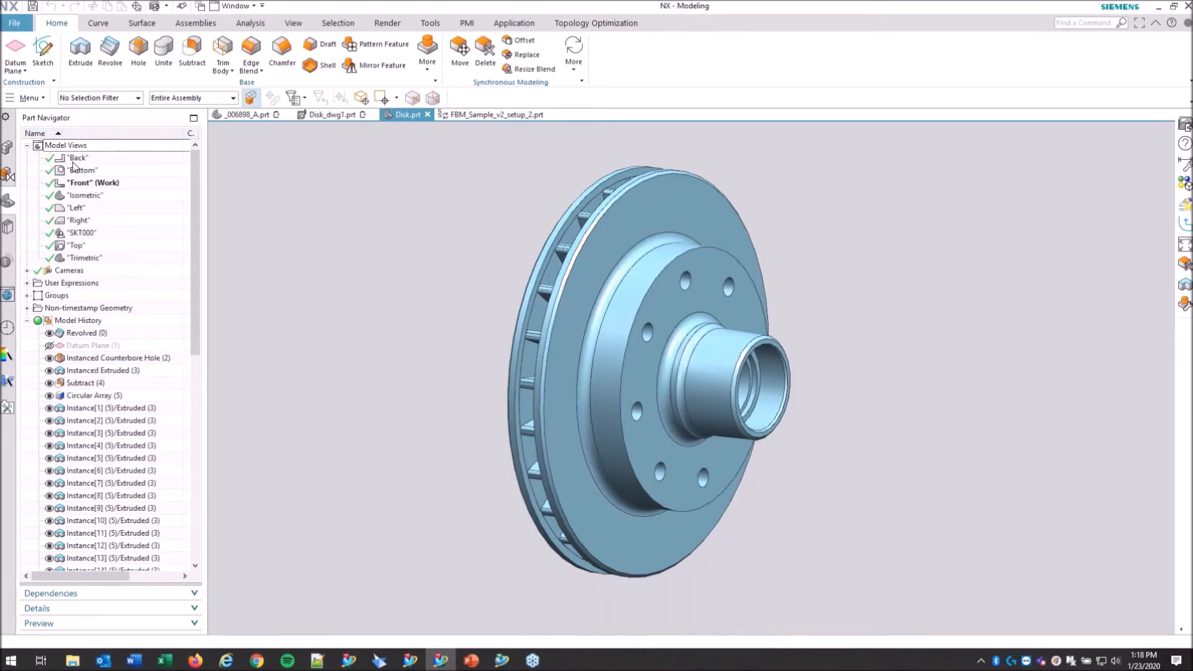
{"action": "mouse_move", "coordinate": [103, 215]}
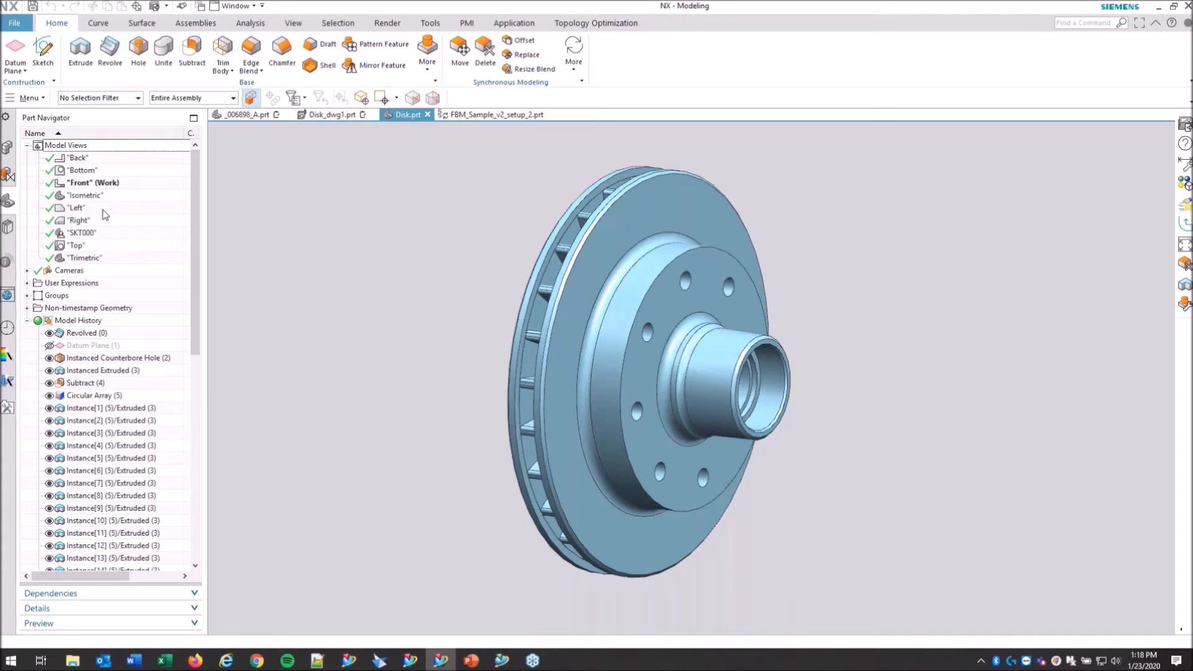
{"action": "mouse_move", "coordinate": [331, 115]}
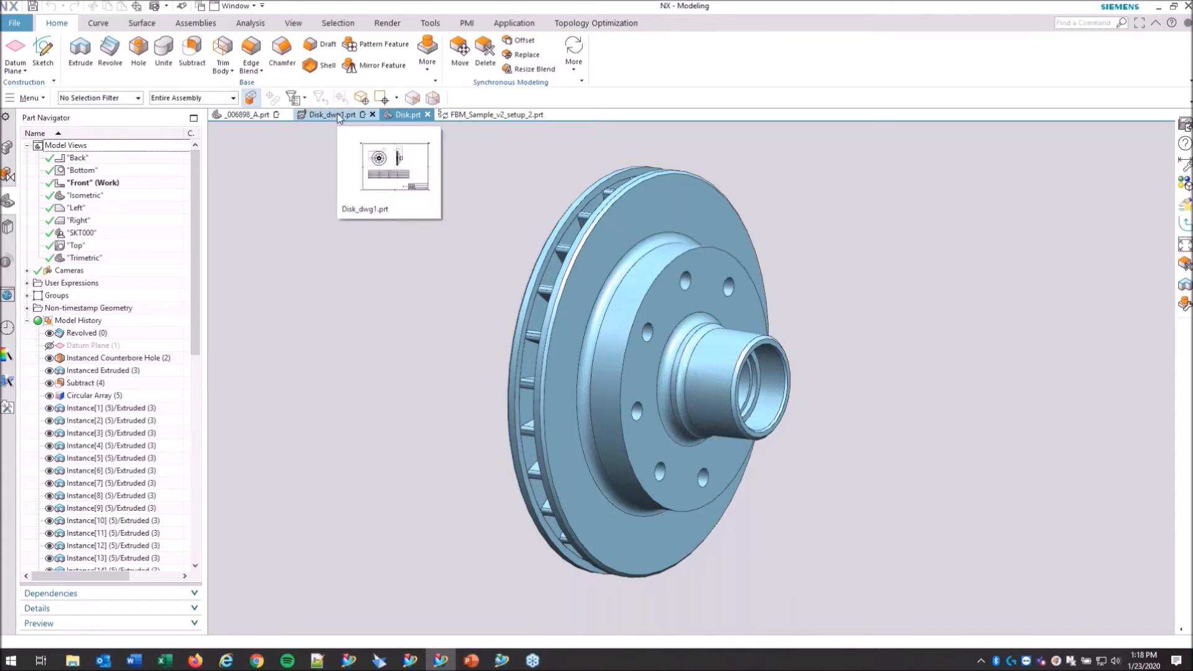
{"action": "left_click", "coordinate": [331, 114]}
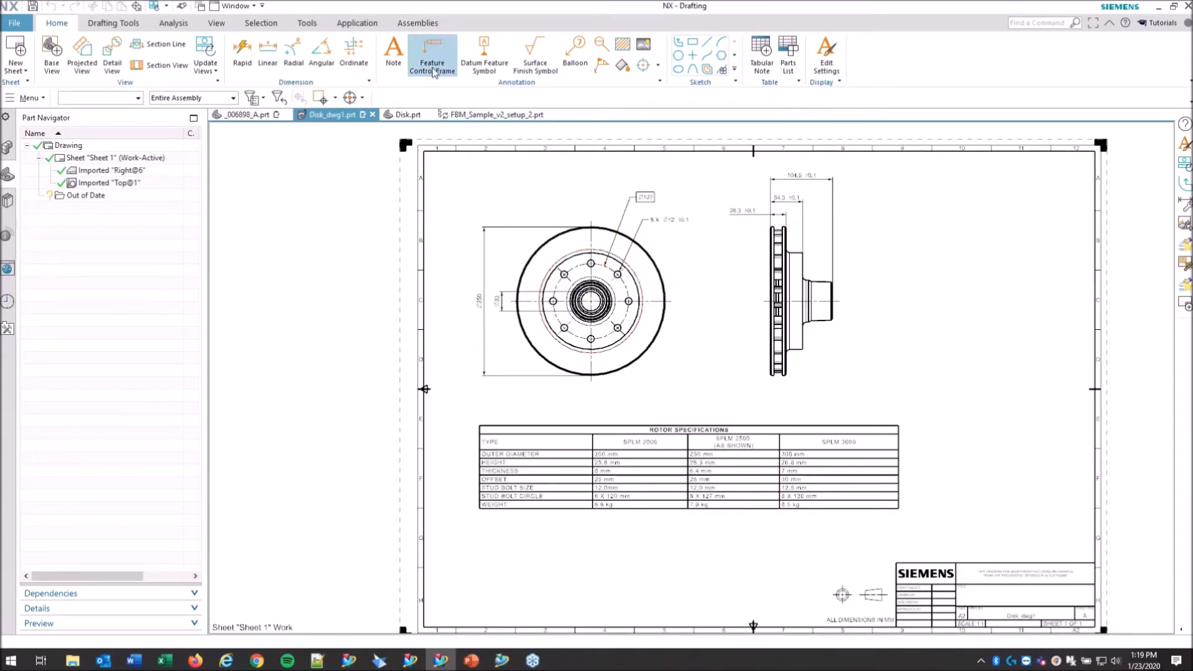
Start Convert to PMI and settle on Sheet 1 as the whole-sheet object to convert
{"action": "left_click", "coordinate": [114, 22]}
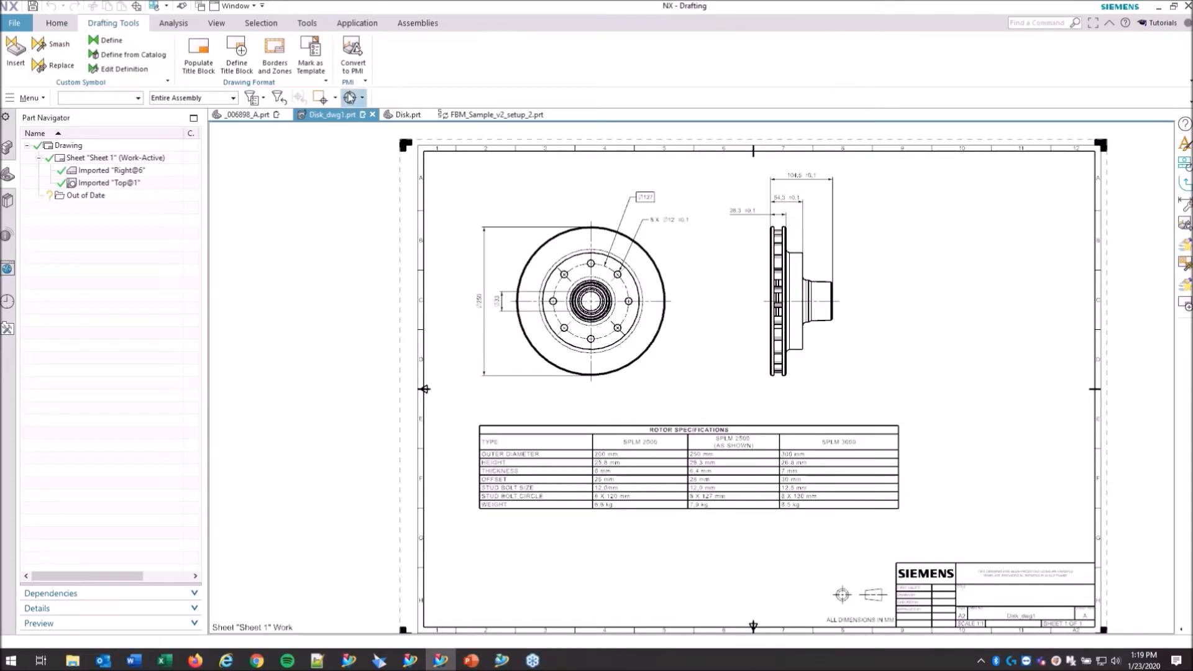
{"action": "mouse_move", "coordinate": [352, 54]}
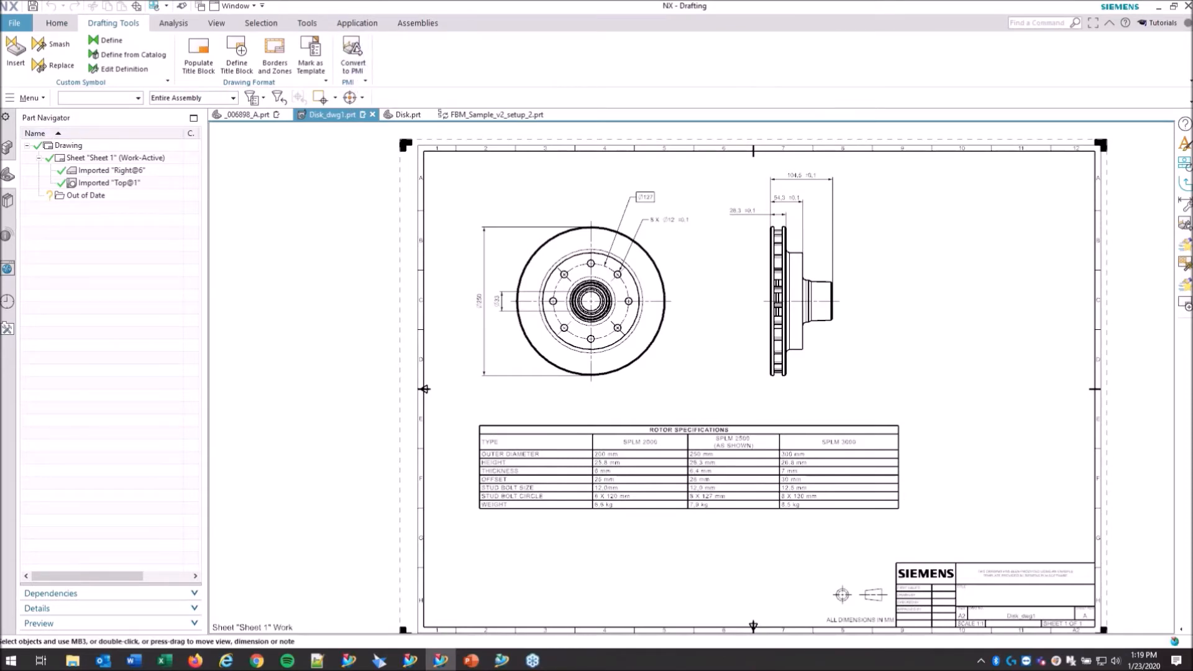
{"action": "left_click", "coordinate": [352, 57]}
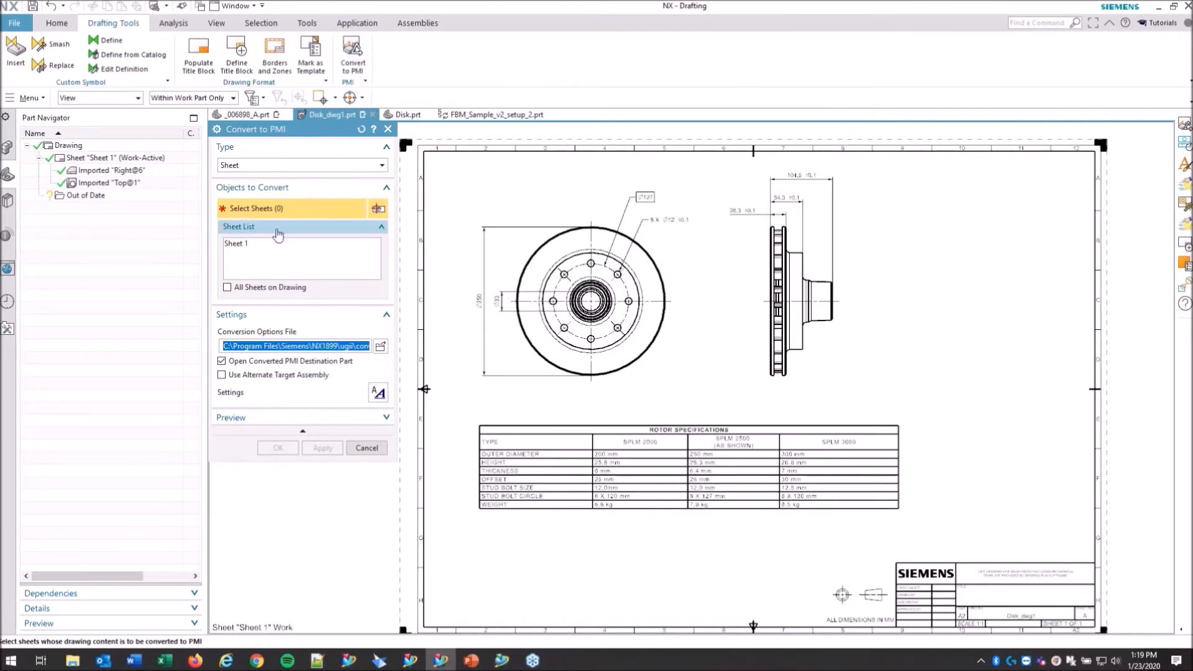
{"action": "mouse_move", "coordinate": [243, 248]}
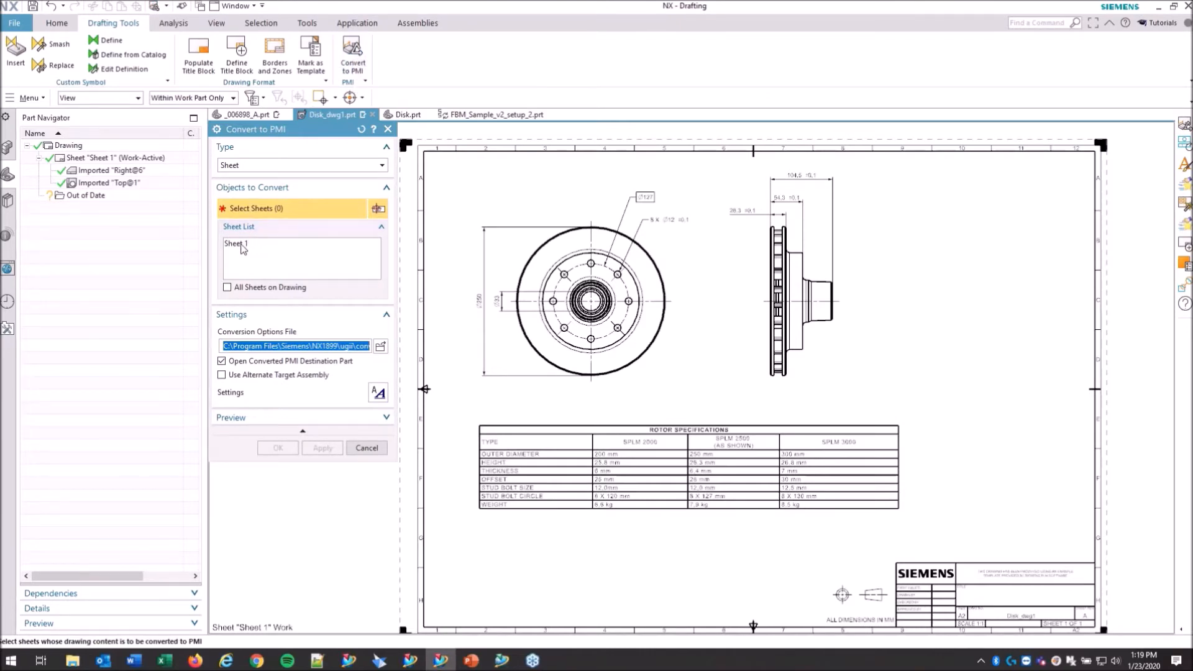
{"action": "left_click", "coordinate": [236, 243]}
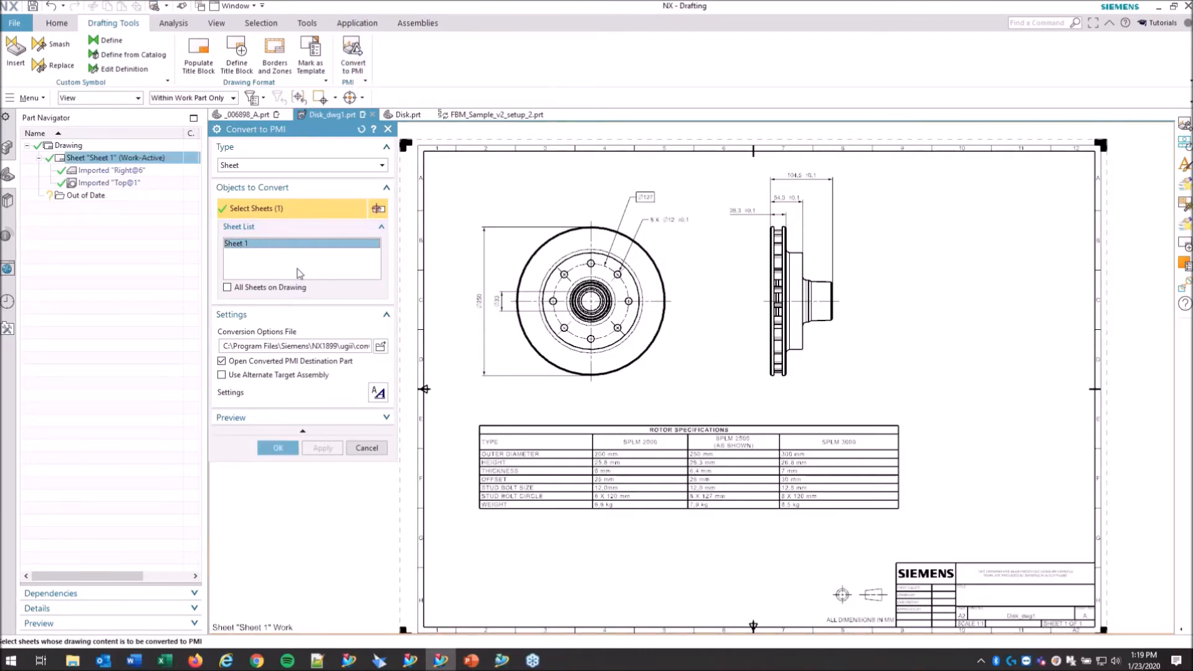
{"action": "mouse_move", "coordinate": [291, 261]}
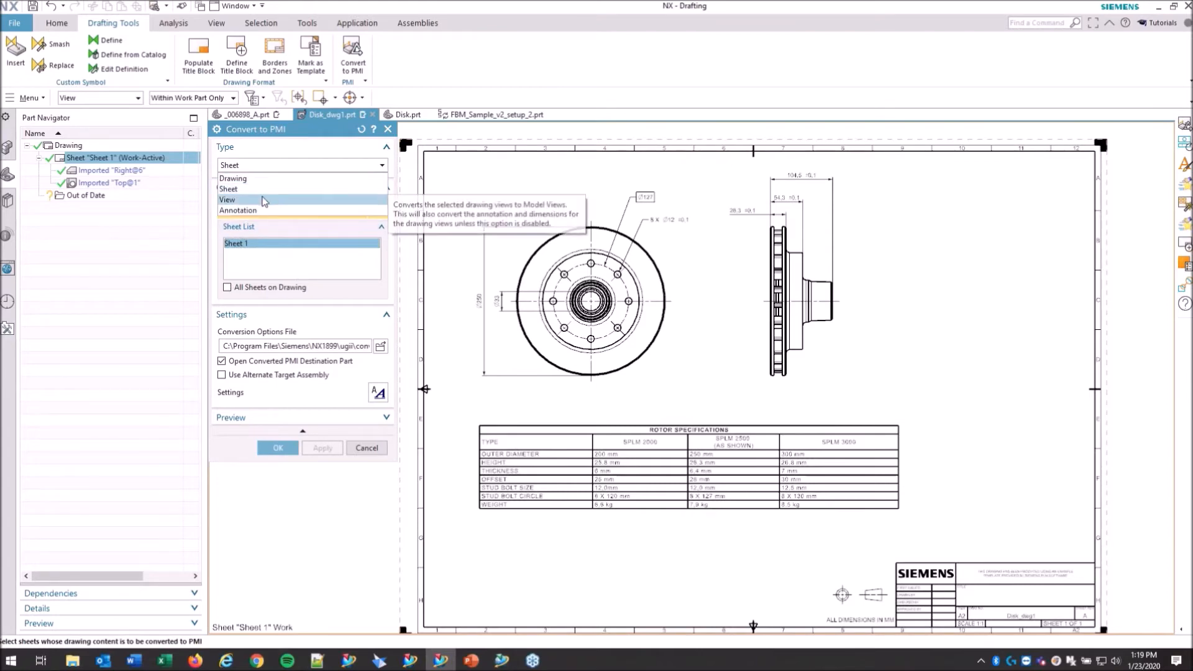
{"action": "left_click", "coordinate": [226, 198]}
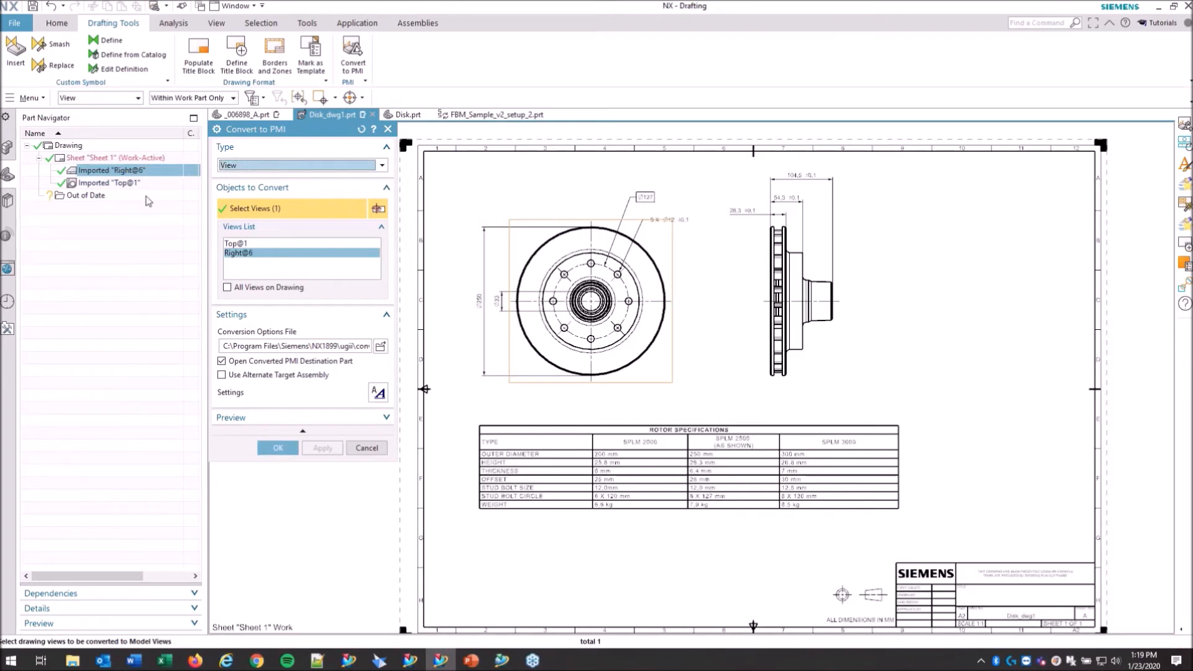
{"action": "left_click", "coordinate": [381, 165]}
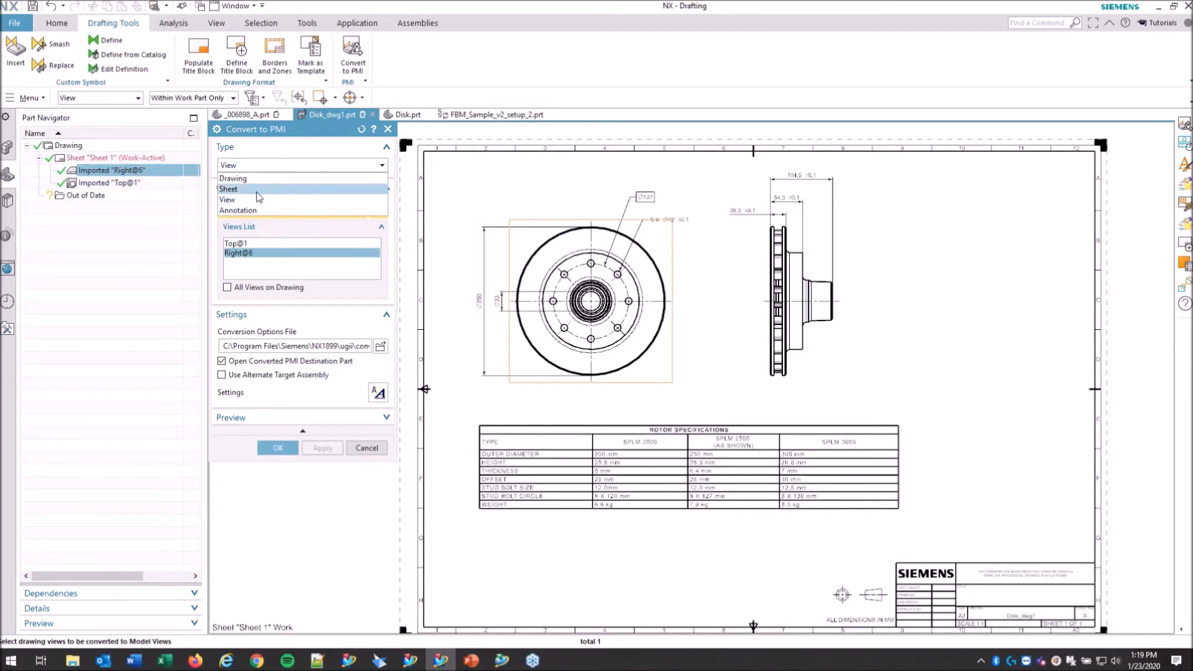
{"action": "left_click", "coordinate": [227, 189]}
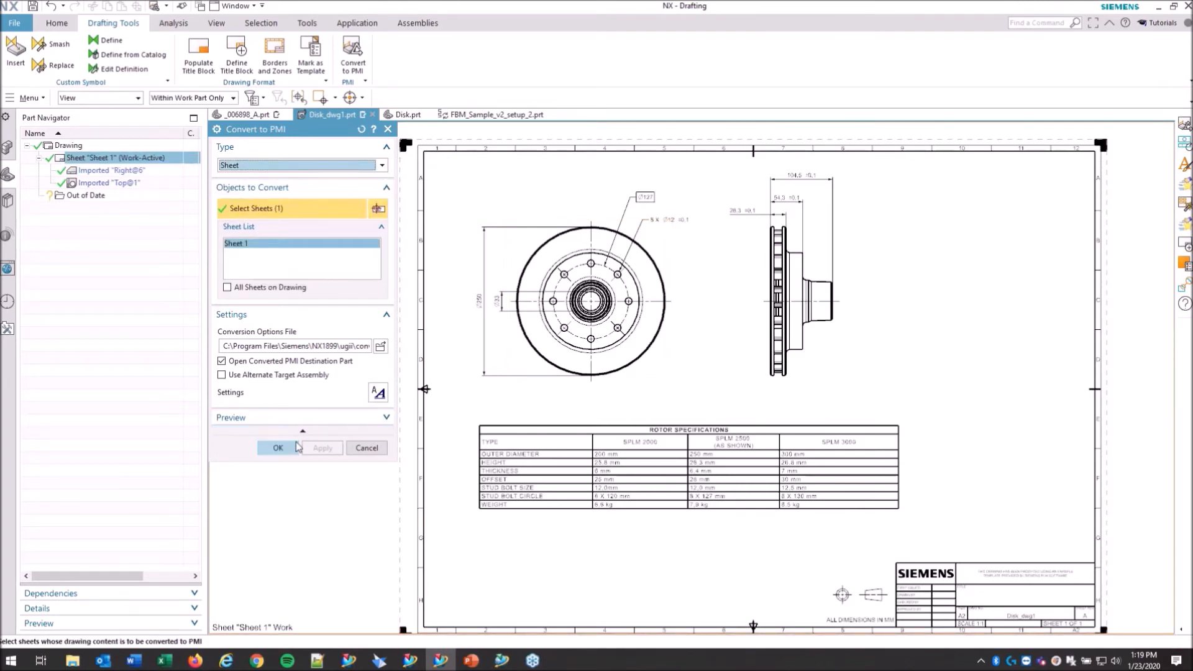
{"action": "mouse_move", "coordinate": [334, 345]}
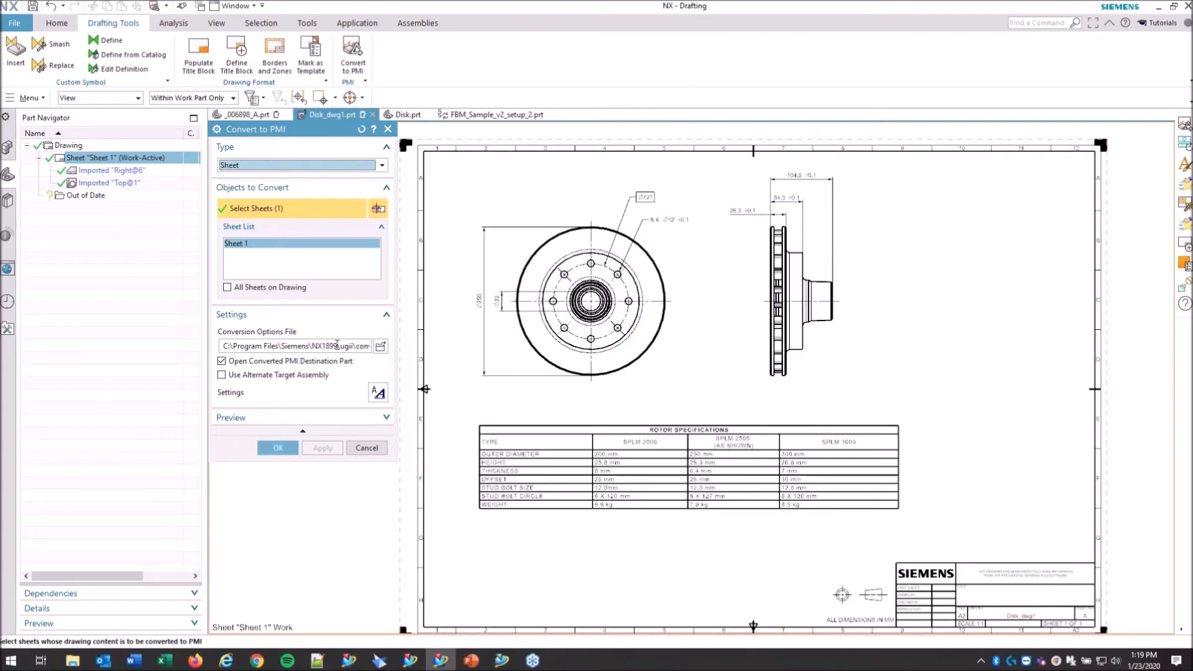
{"action": "mouse_move", "coordinate": [244, 366]}
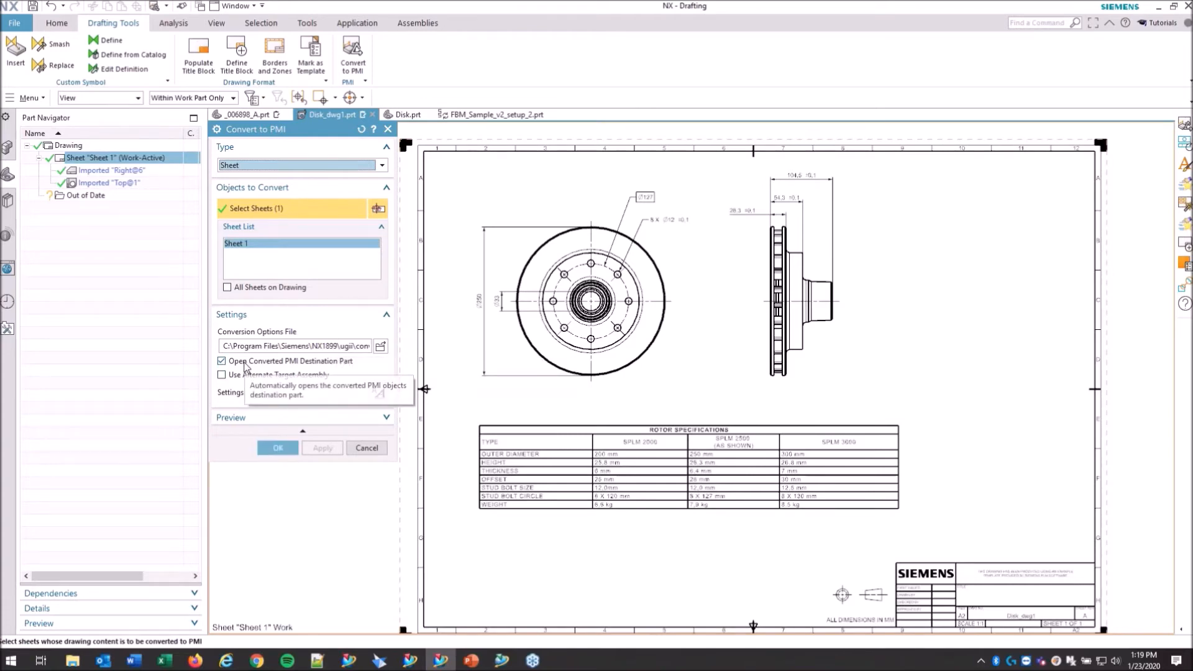
{"action": "mouse_move", "coordinate": [311, 369]}
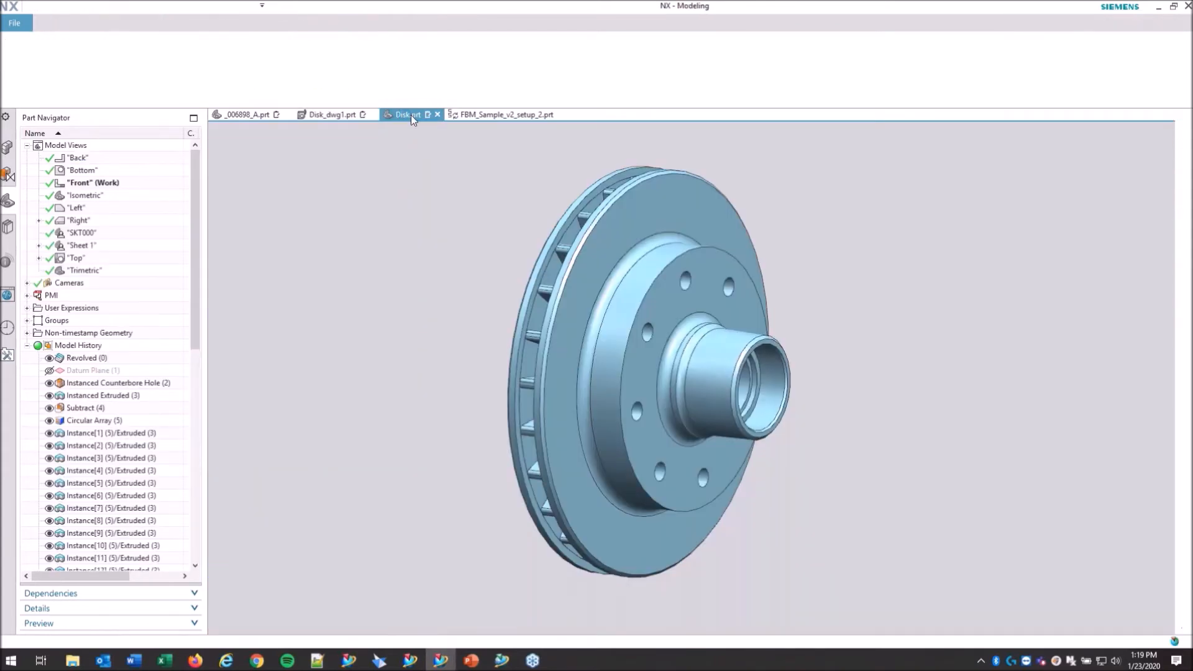
In the converted Disk part, browse PMI and Model Views and make Right the work view
{"action": "left_click", "coordinate": [407, 115]}
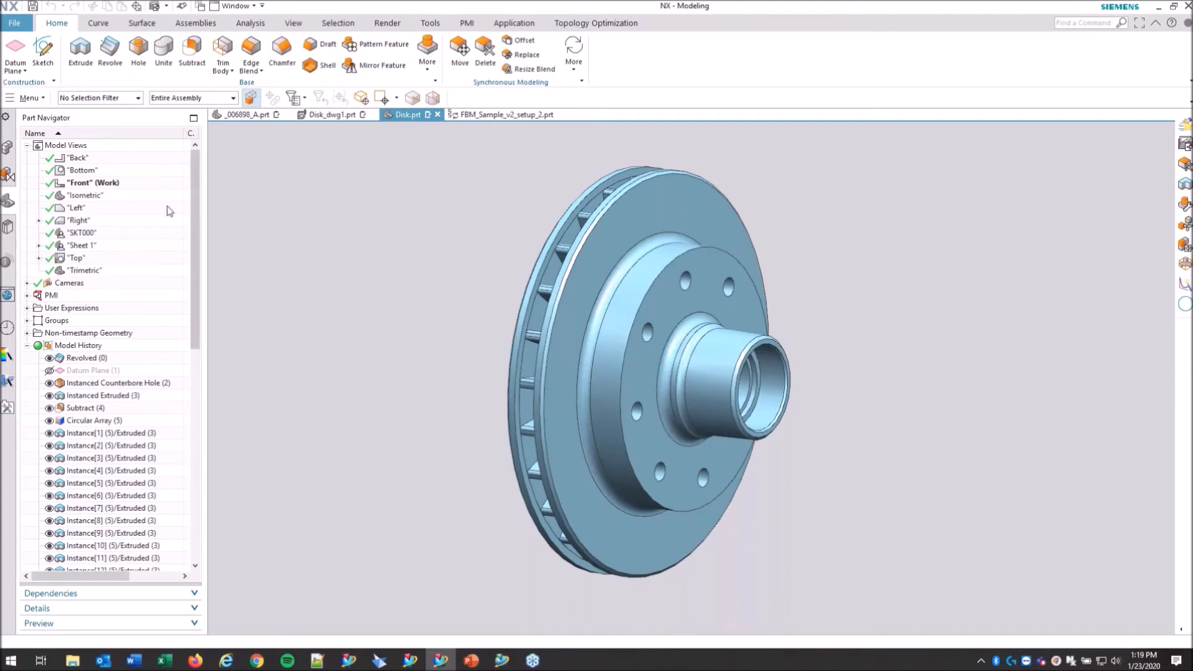
{"action": "left_click", "coordinate": [26, 145]}
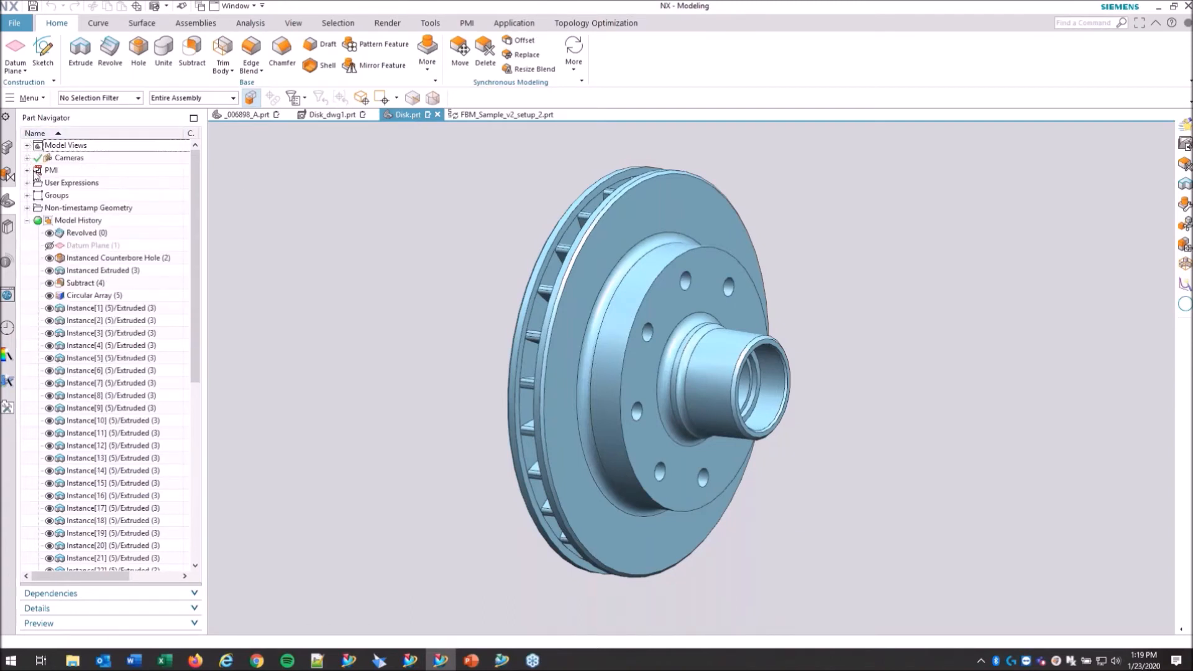
{"action": "left_click", "coordinate": [28, 171]}
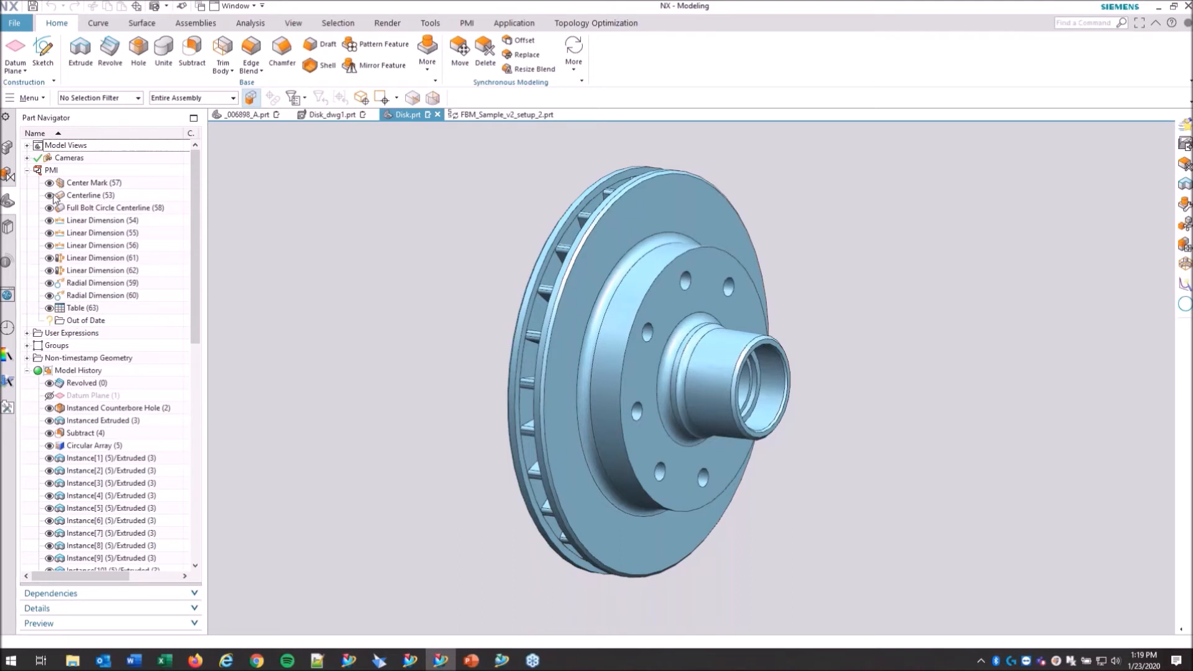
{"action": "left_click", "coordinate": [27, 170]}
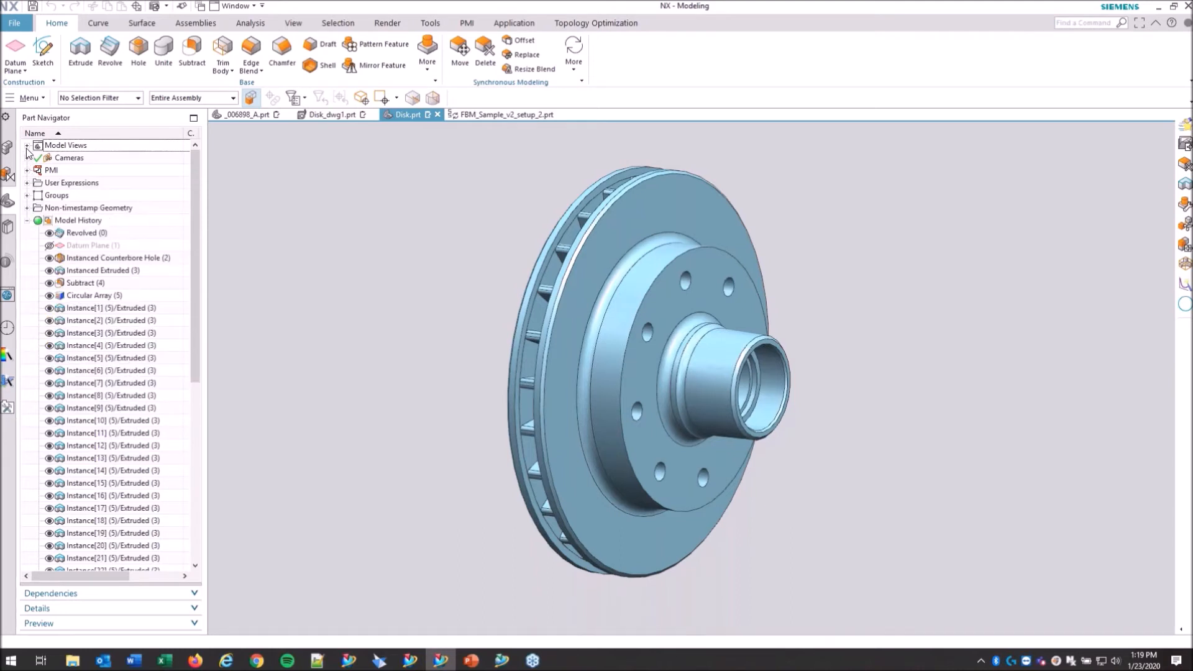
{"action": "left_click", "coordinate": [26, 145]}
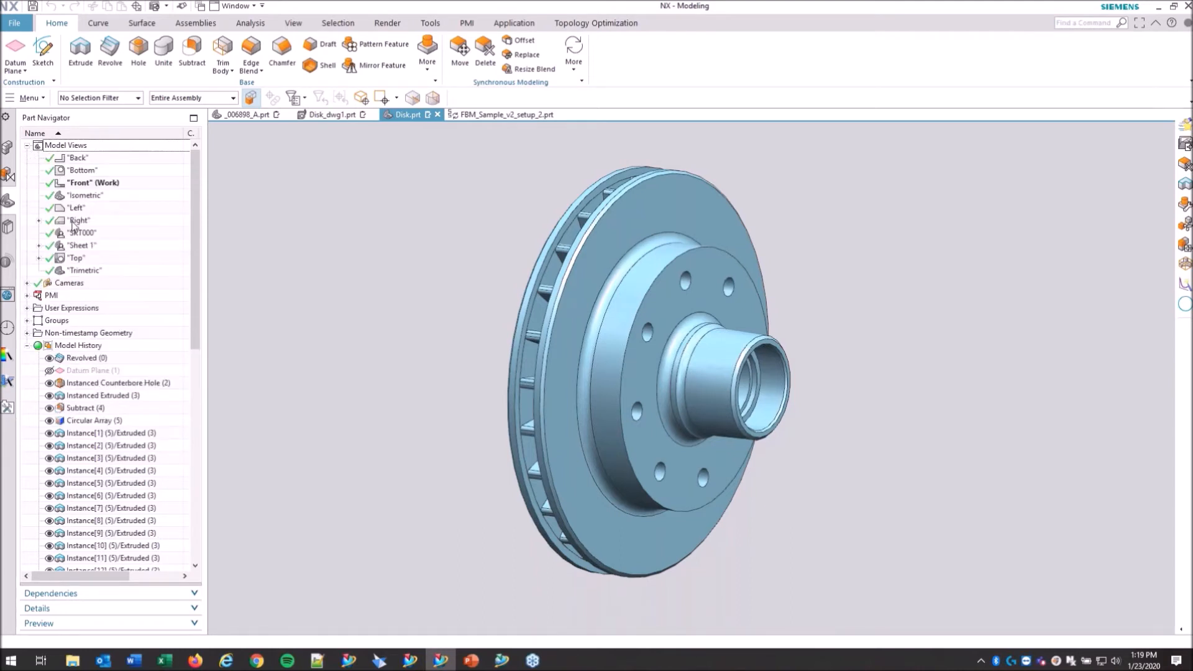
{"action": "left_click", "coordinate": [40, 221]}
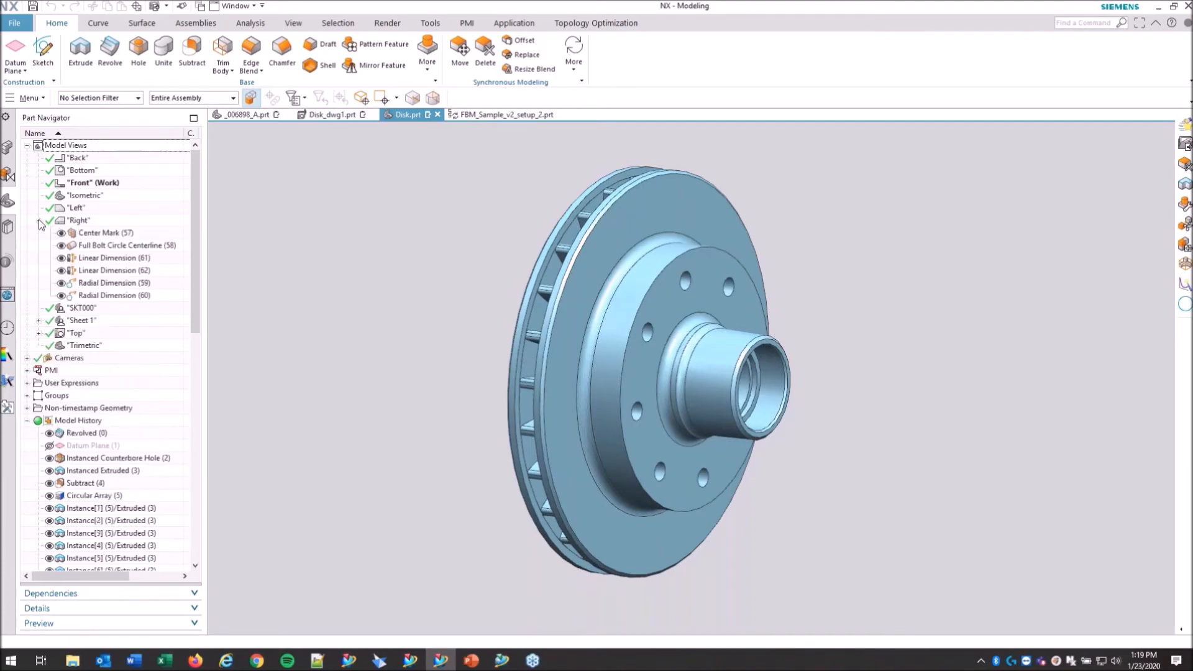
{"action": "double_click", "coordinate": [79, 220]}
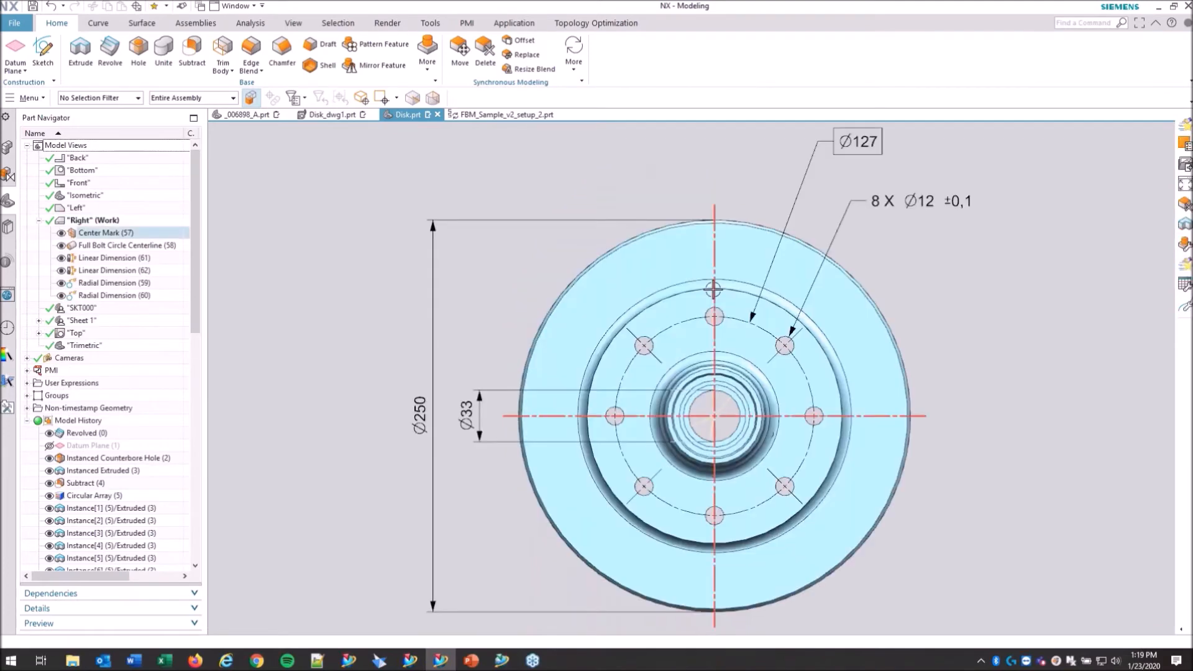
{"action": "mouse_move", "coordinate": [713, 291]}
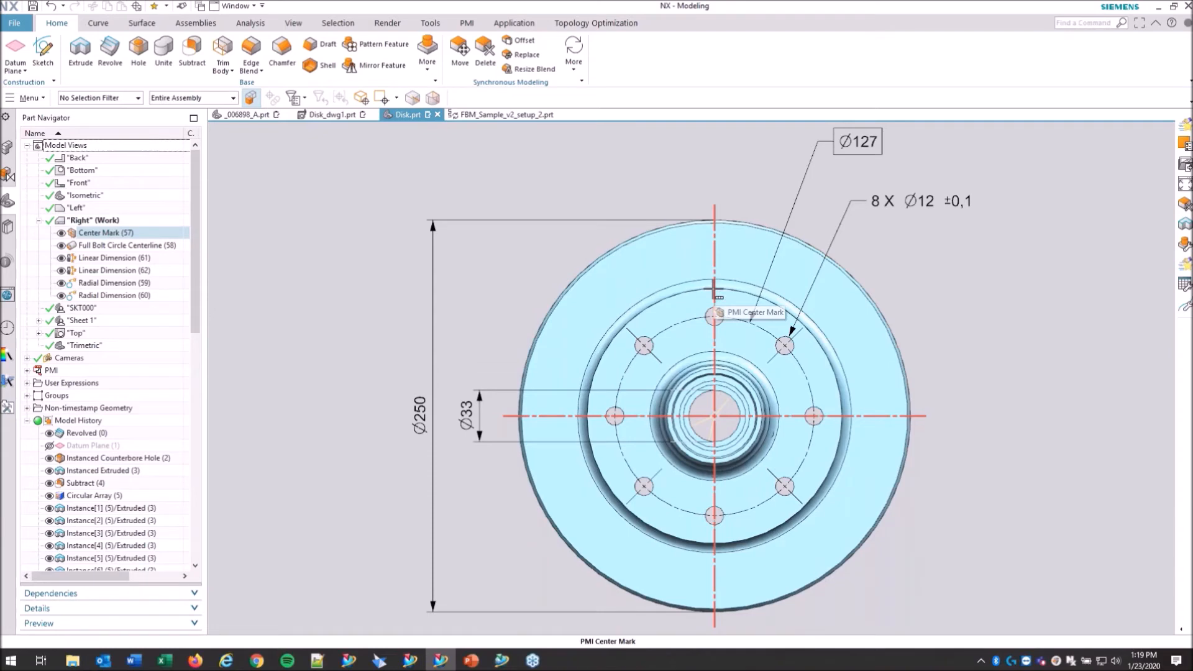
Make the Sheet 1 model view current and collapse the Right view node
{"action": "left_click", "coordinate": [76, 334]}
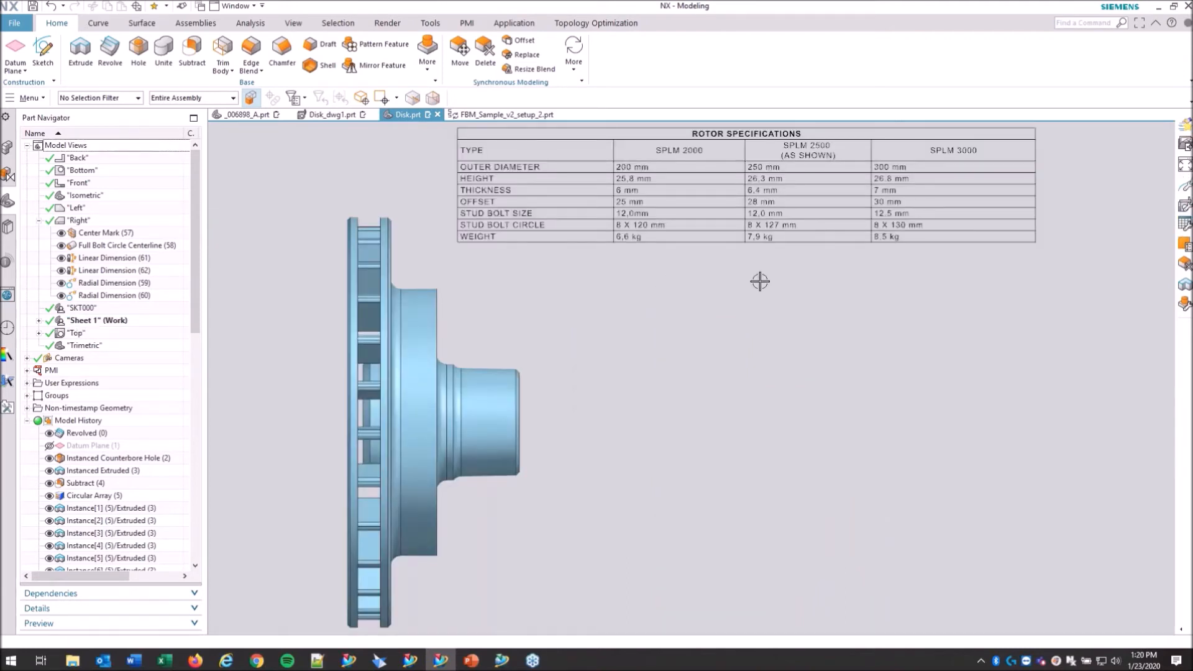
{"action": "mouse_move", "coordinate": [498, 269]}
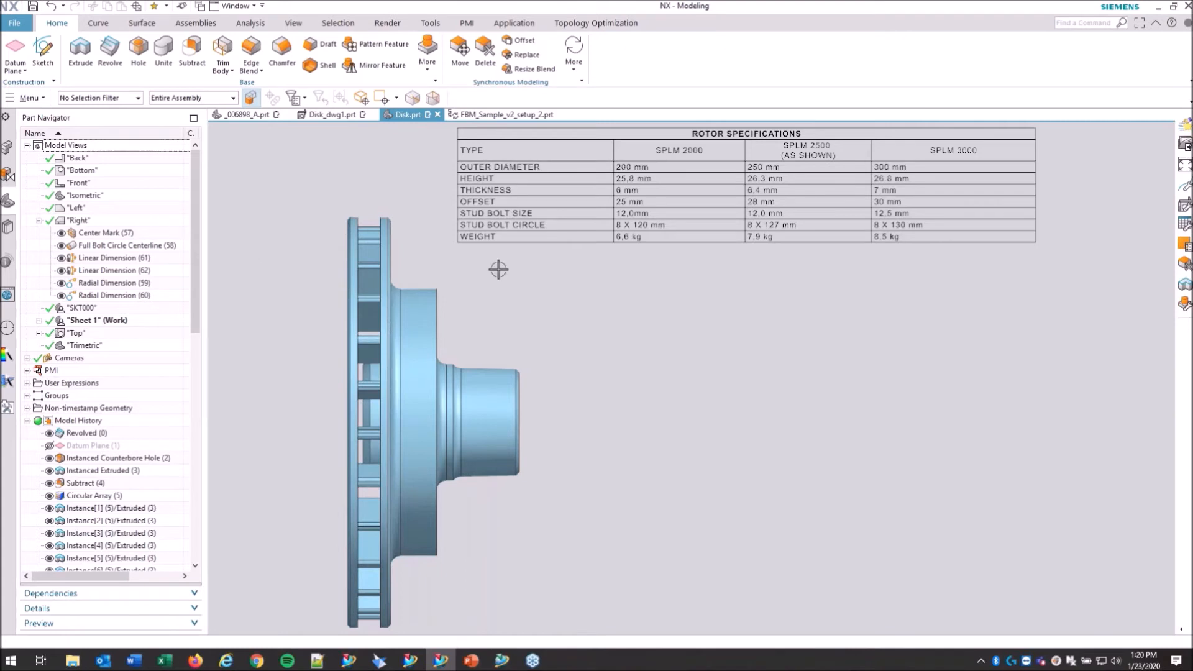
{"action": "mouse_move", "coordinate": [767, 268]}
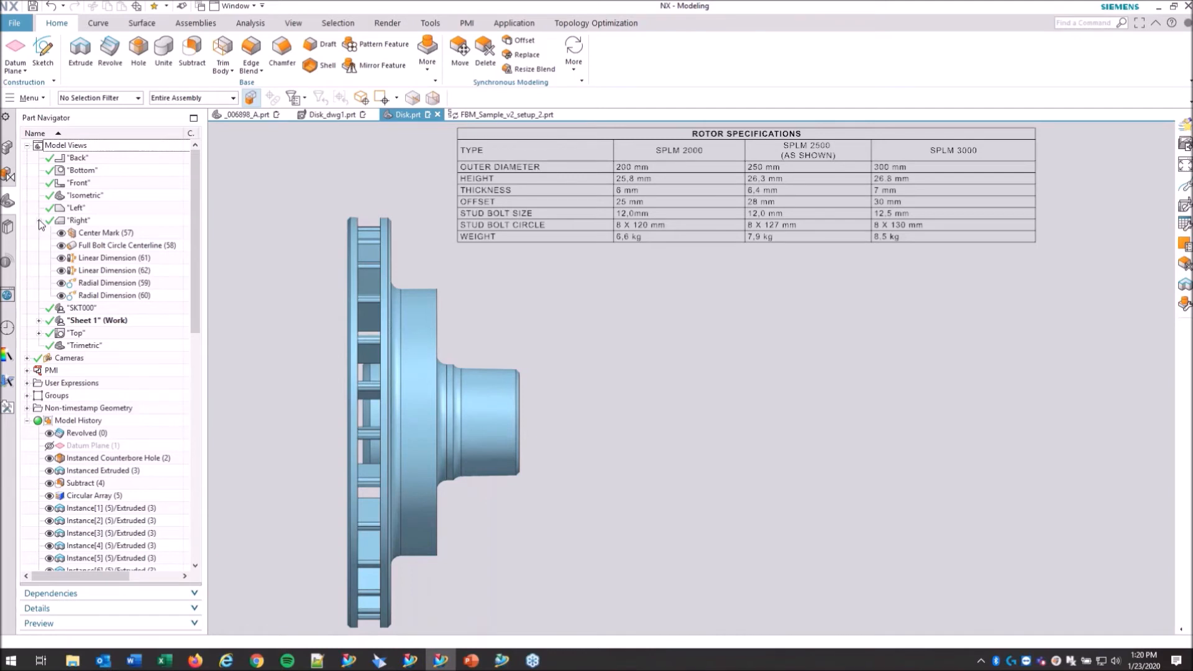
{"action": "left_click", "coordinate": [40, 221]}
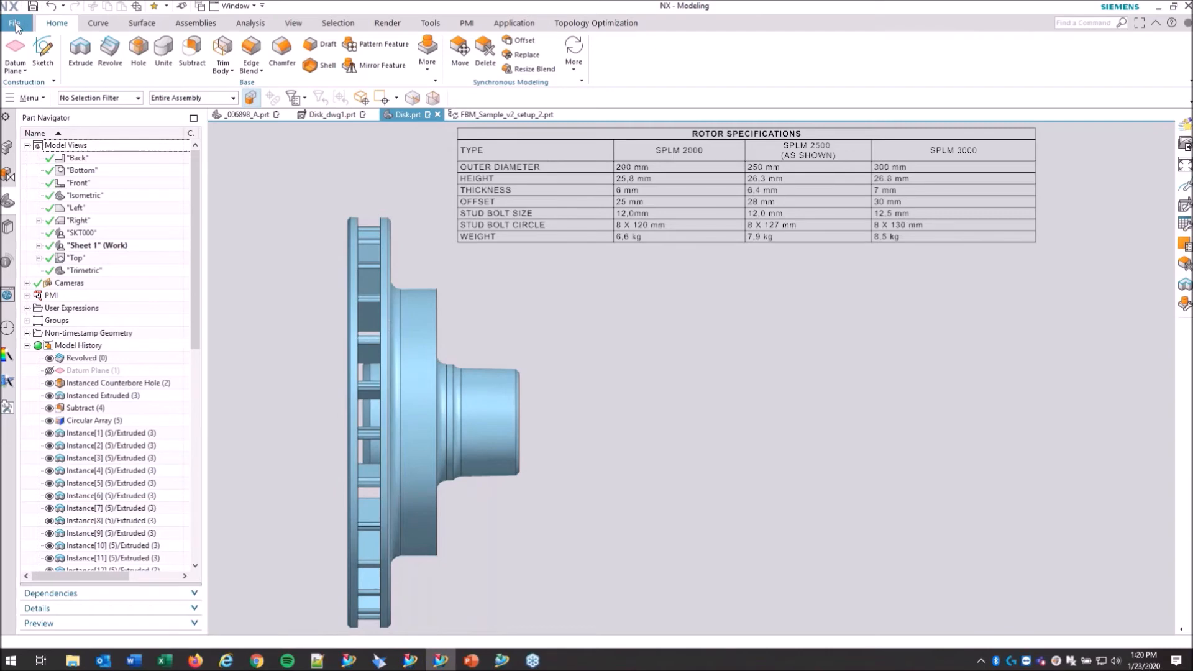
{"action": "mouse_move", "coordinate": [91, 164]}
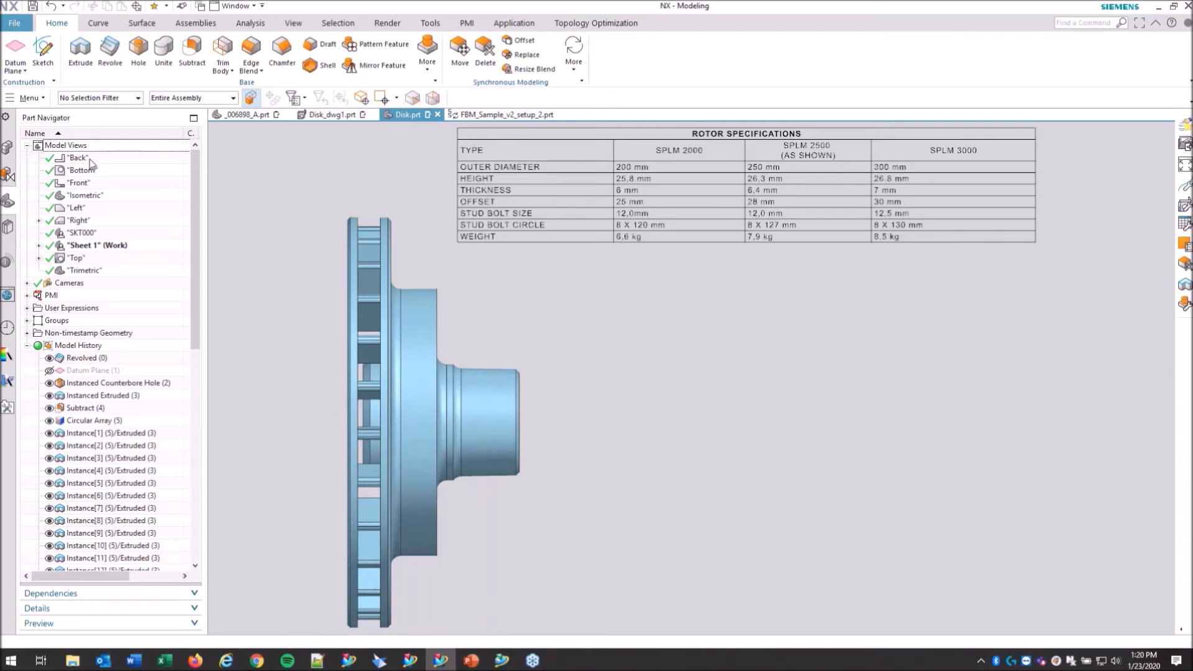
Launch Publish Technical Data Package from File > Export
{"action": "left_click", "coordinate": [14, 22]}
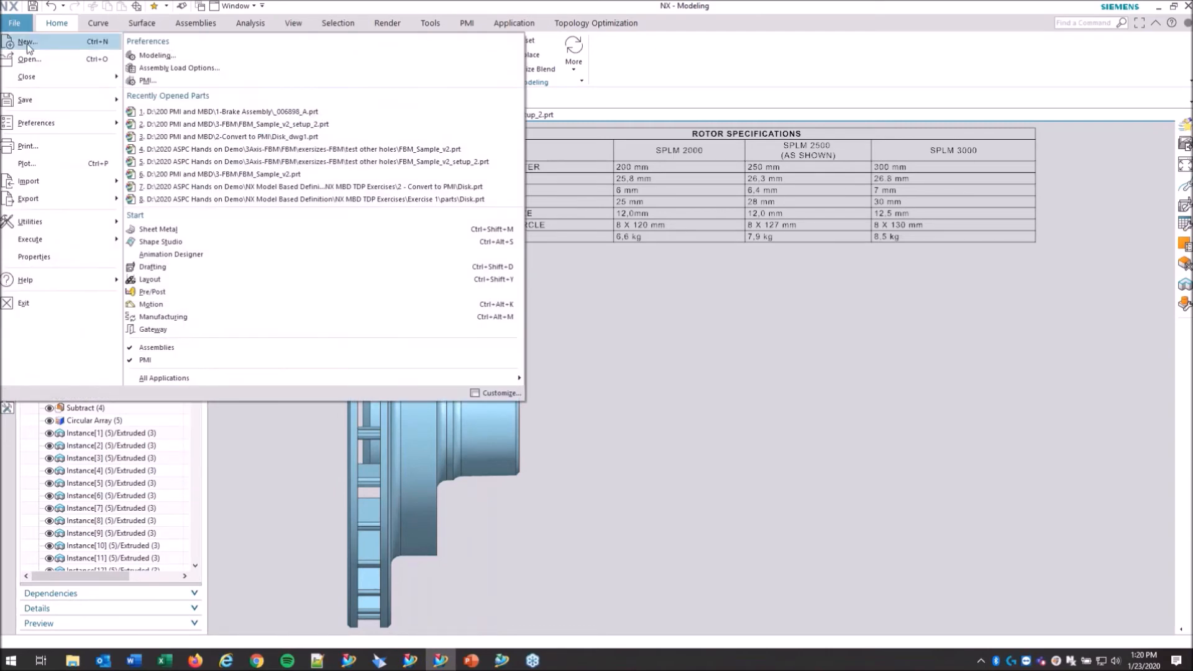
{"action": "mouse_move", "coordinate": [29, 164]}
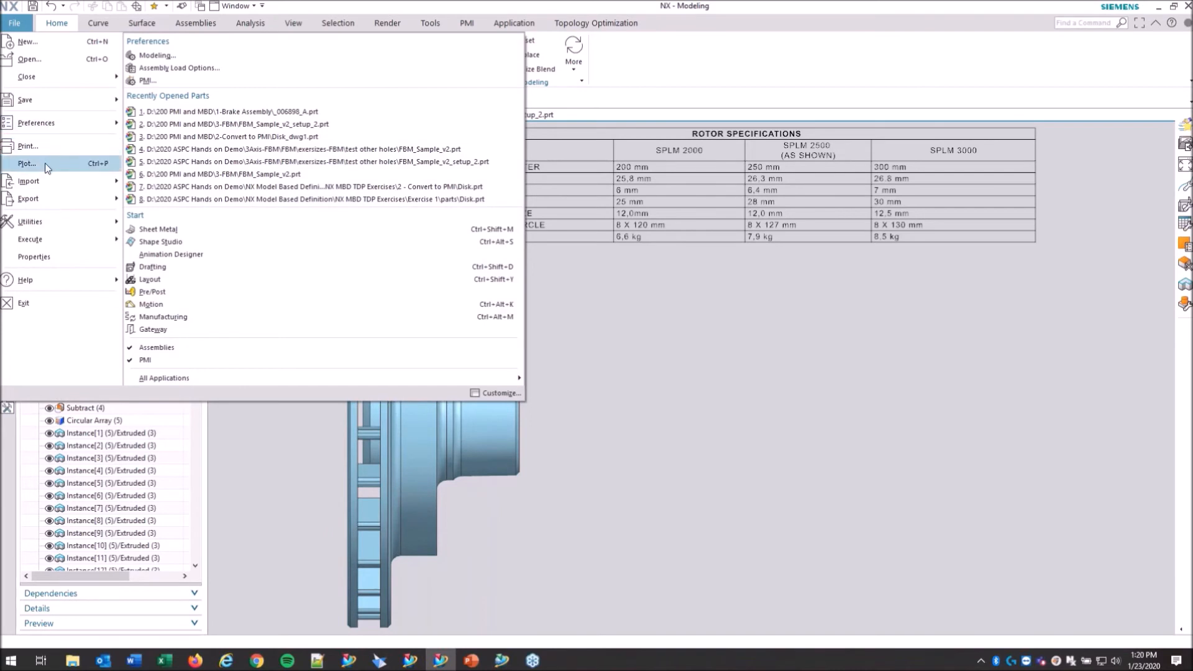
{"action": "left_click", "coordinate": [29, 199]}
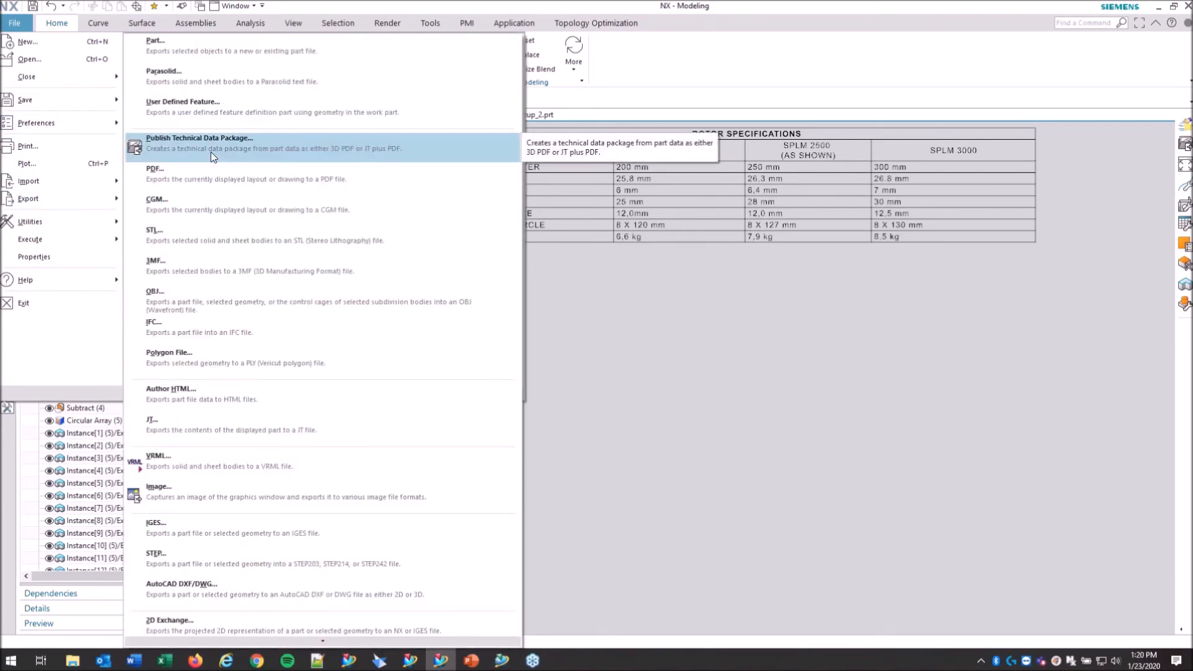
{"action": "left_click", "coordinate": [200, 142]}
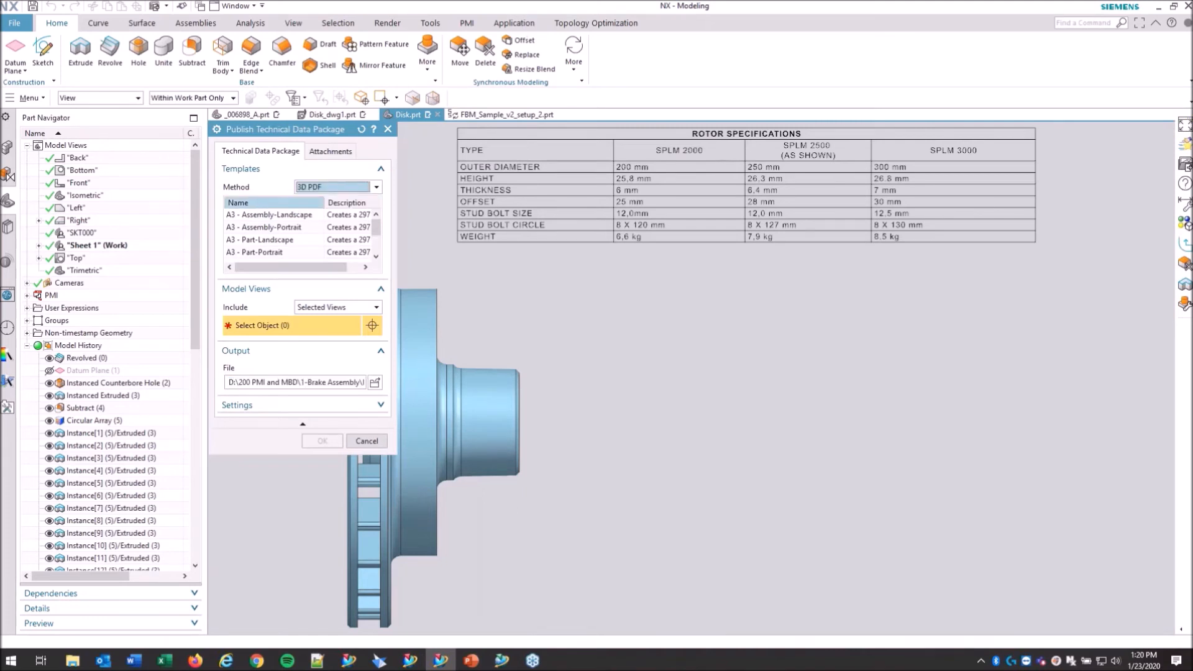
Choose the A4 - Assembly-Landscape template and add Trimetric and further model views to the package
{"action": "scroll", "scroll_direction": "down", "scroll_amount": 3}
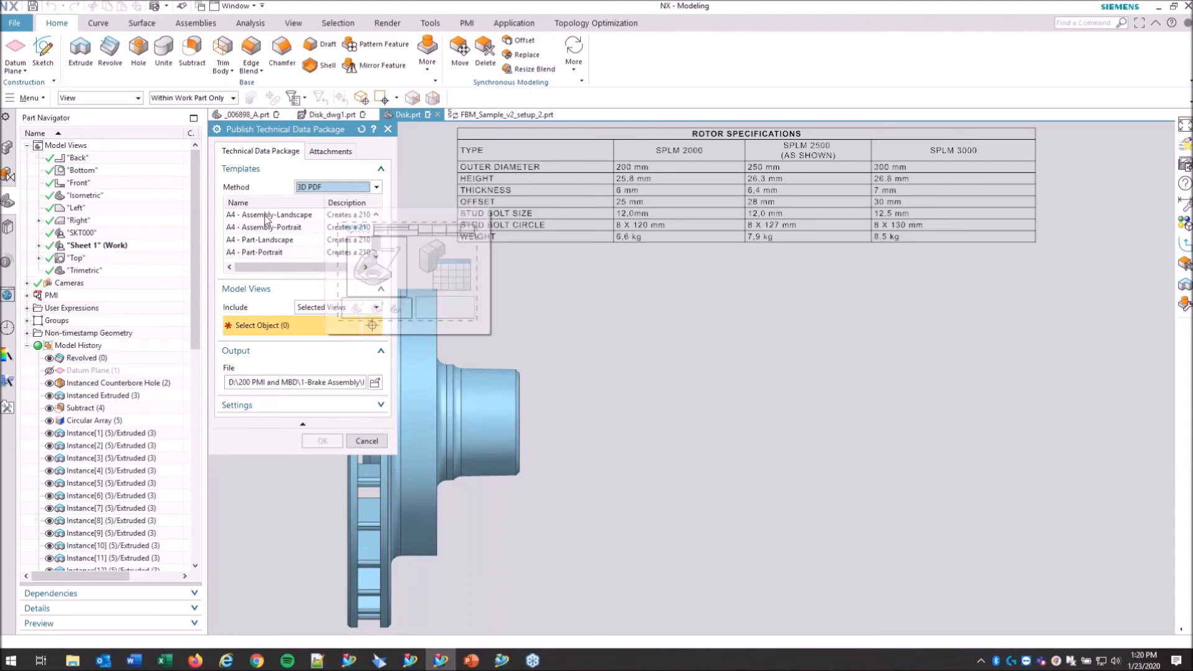
{"action": "left_click", "coordinate": [268, 214]}
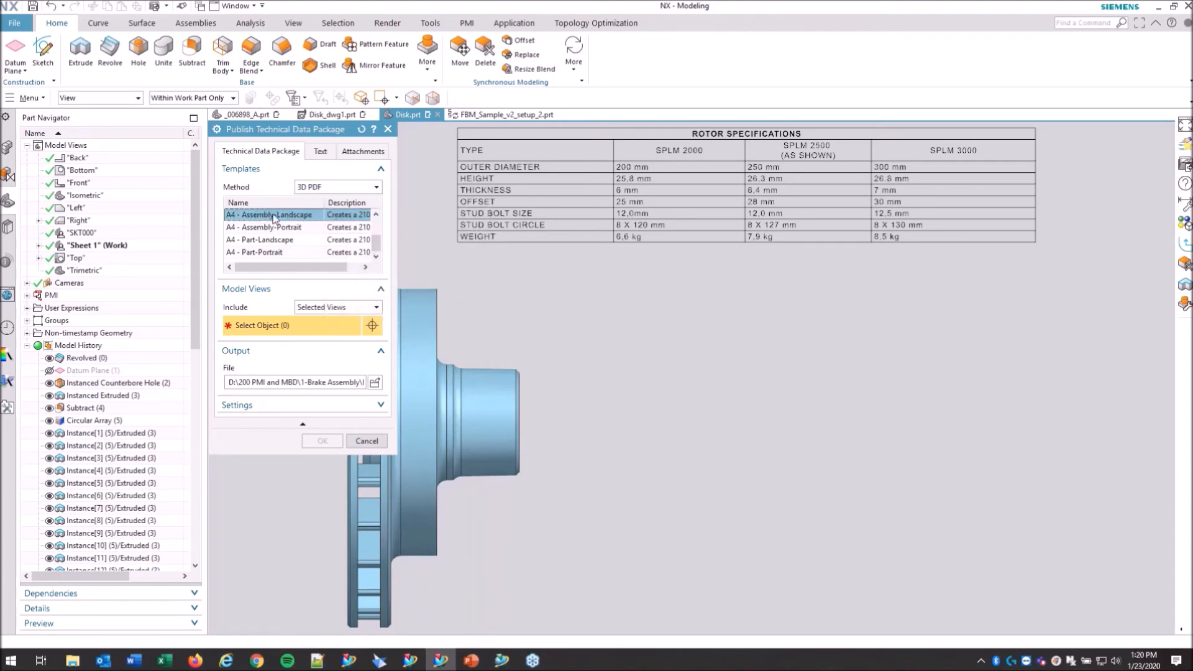
{"action": "mouse_move", "coordinate": [330, 307]}
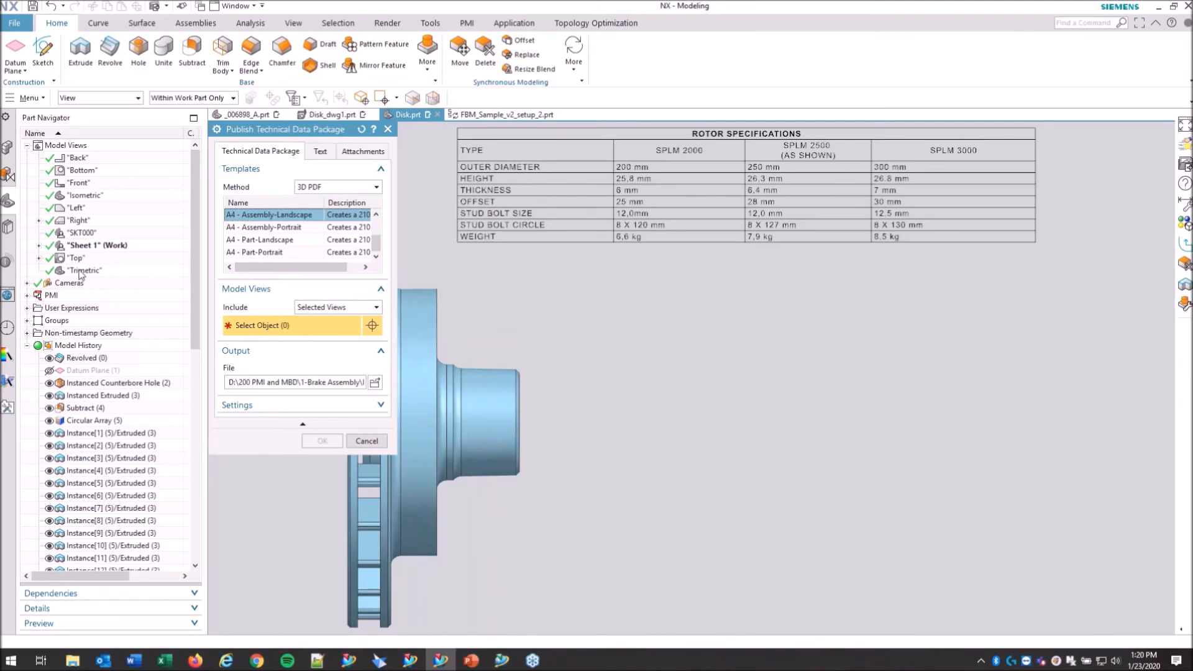
{"action": "left_click", "coordinate": [83, 269]}
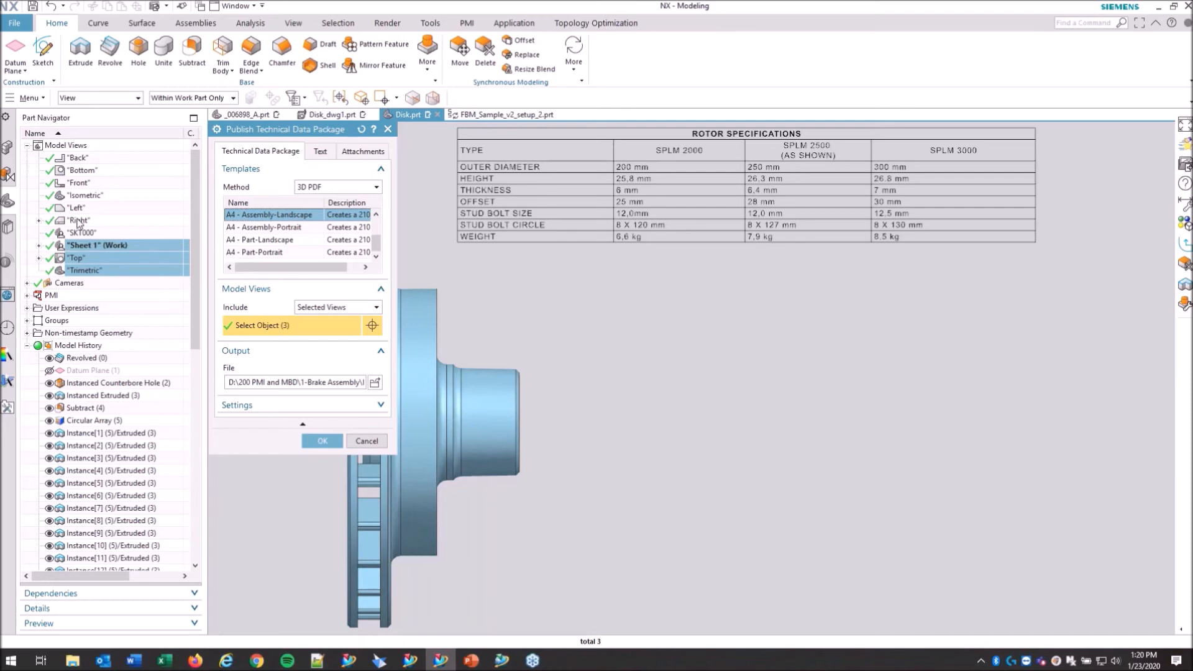
{"action": "left_click", "coordinate": [77, 221]}
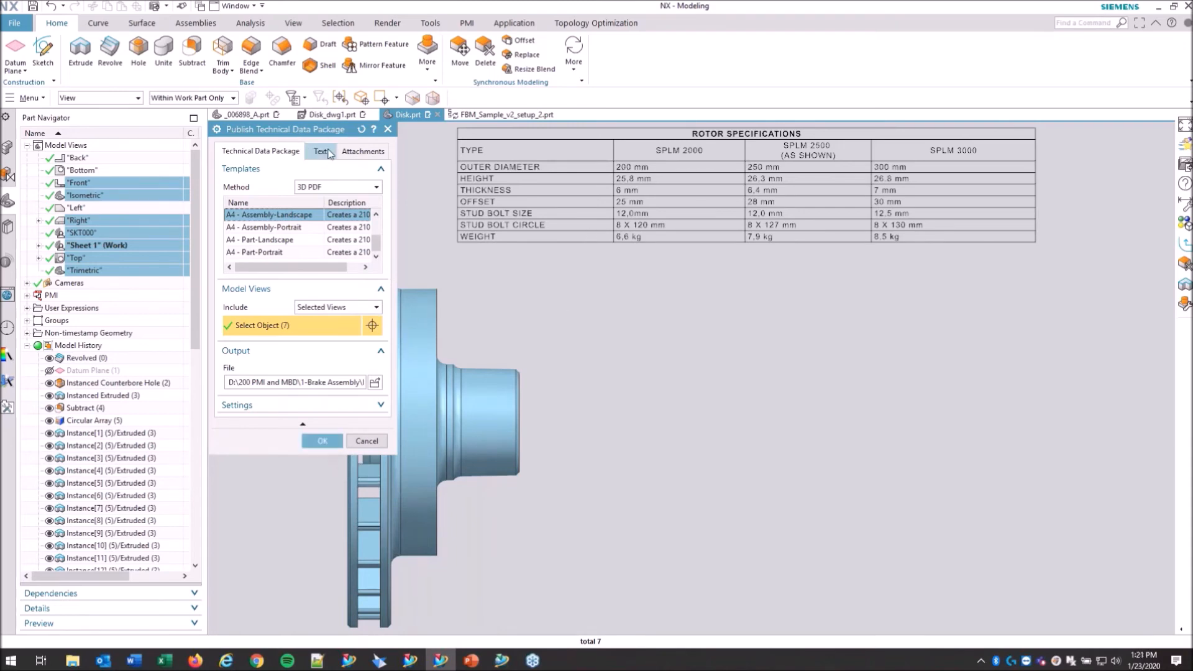
Review the Text, Attachments and Settings (Accuracy Maximum), then publish the 3D PDF
{"action": "left_click", "coordinate": [319, 150]}
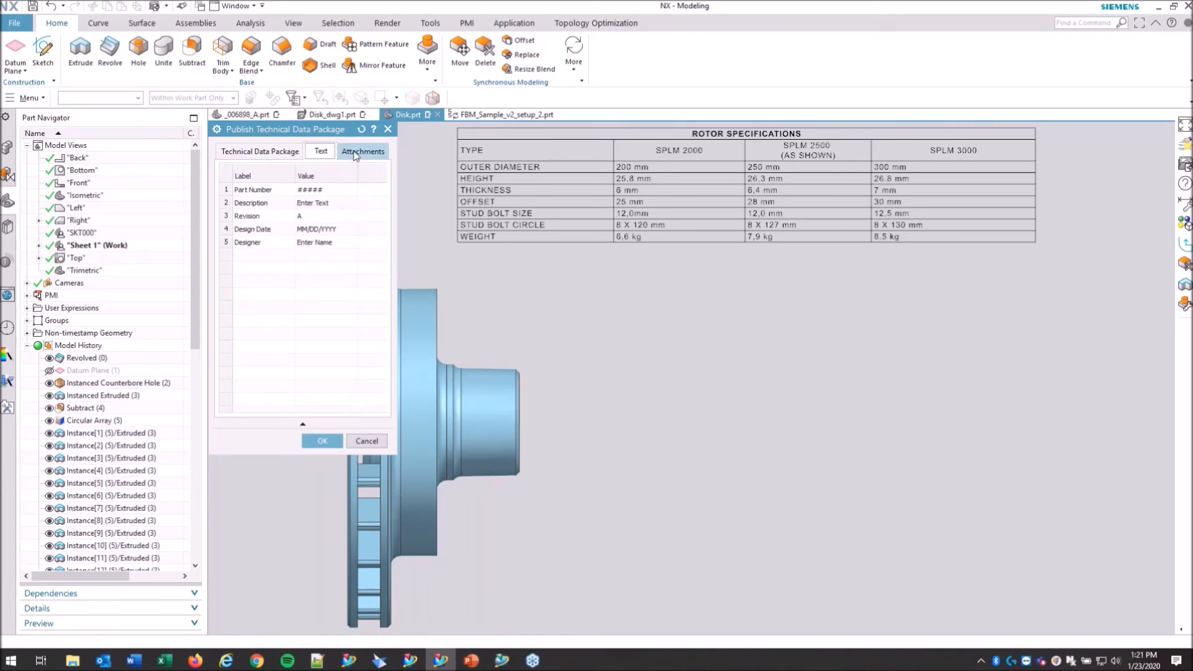
{"action": "left_click", "coordinate": [362, 150]}
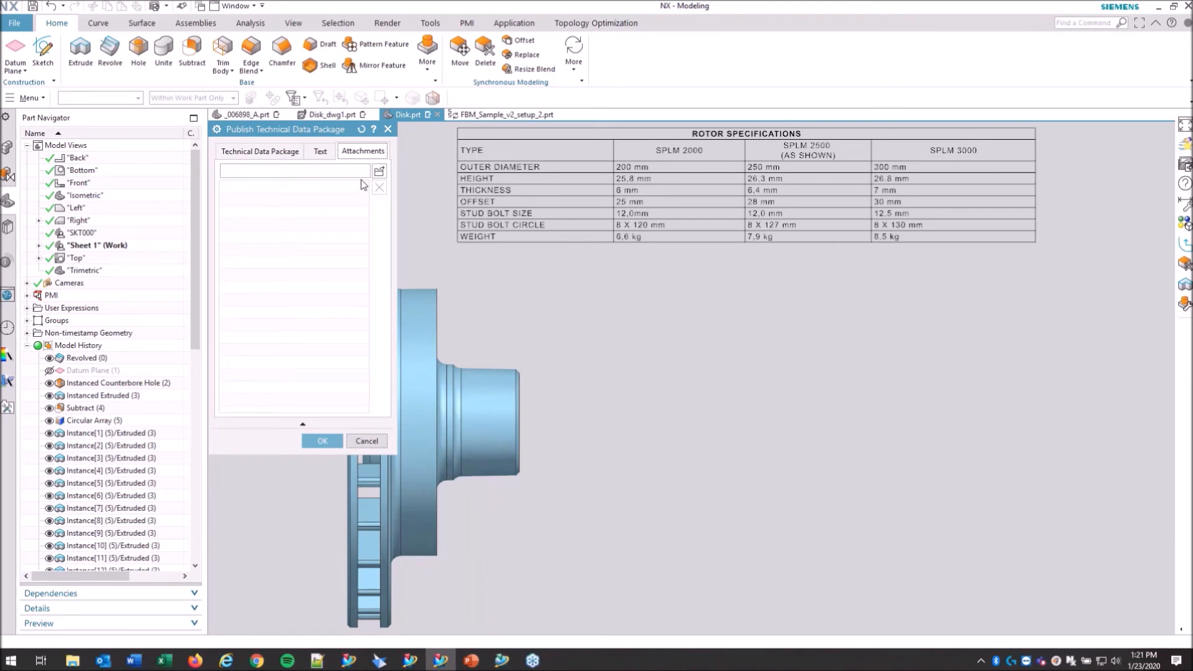
{"action": "left_click", "coordinate": [260, 150]}
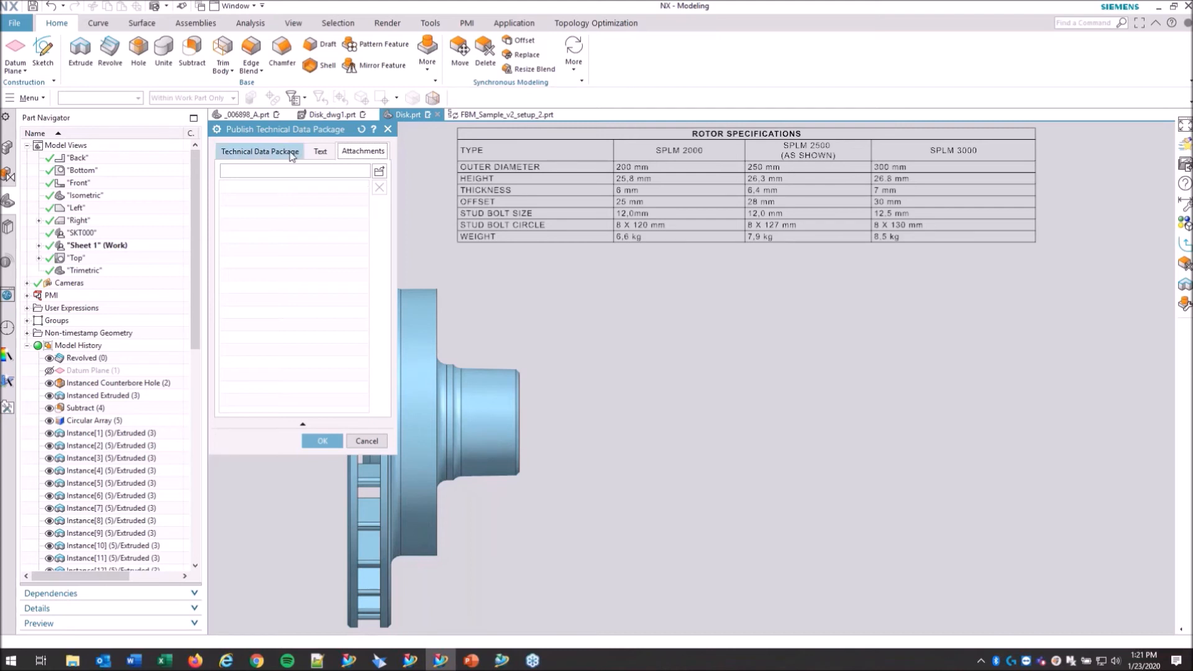
{"action": "left_click", "coordinate": [260, 151]}
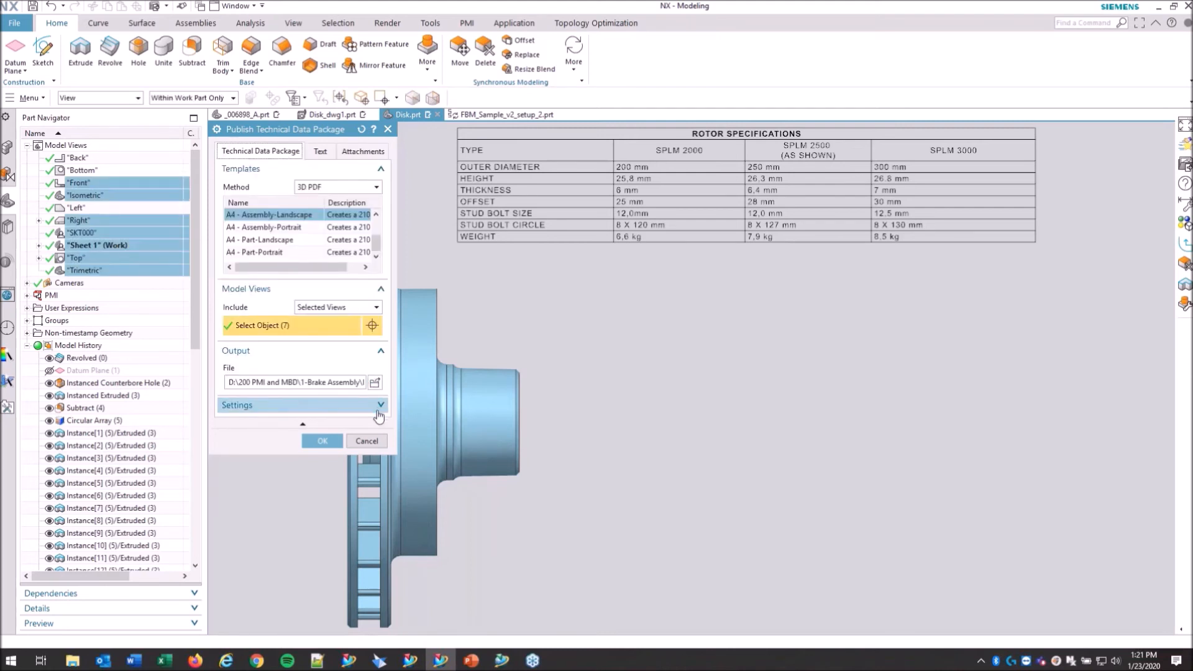
{"action": "left_click", "coordinate": [379, 405]}
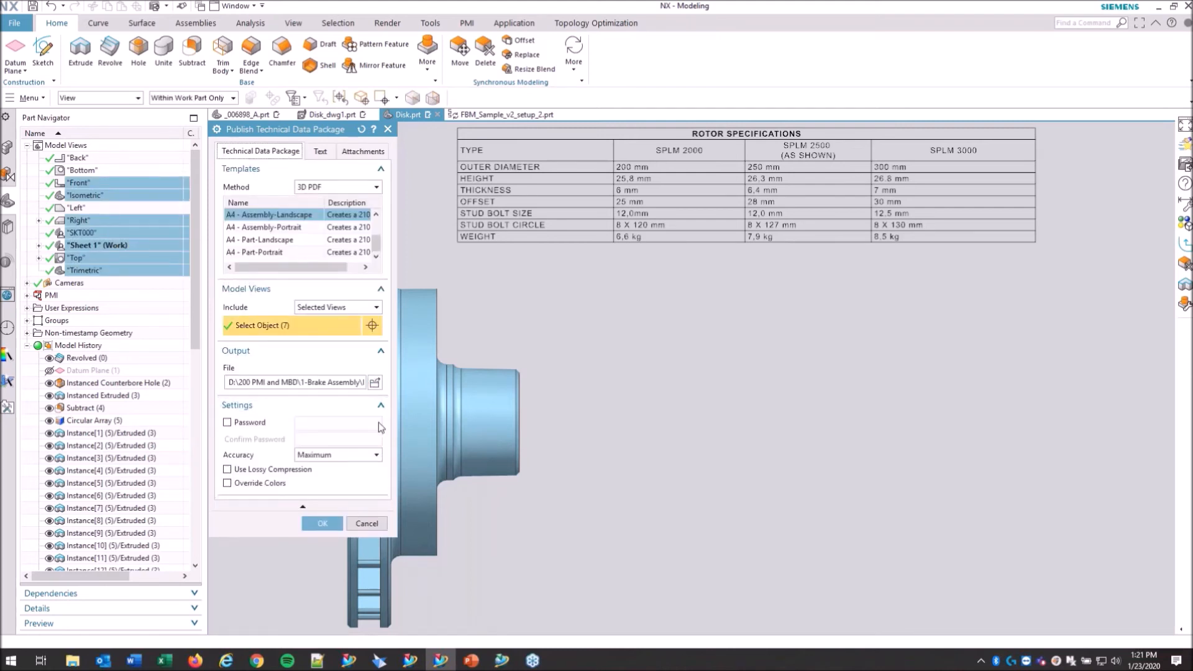
{"action": "mouse_move", "coordinate": [318, 455]}
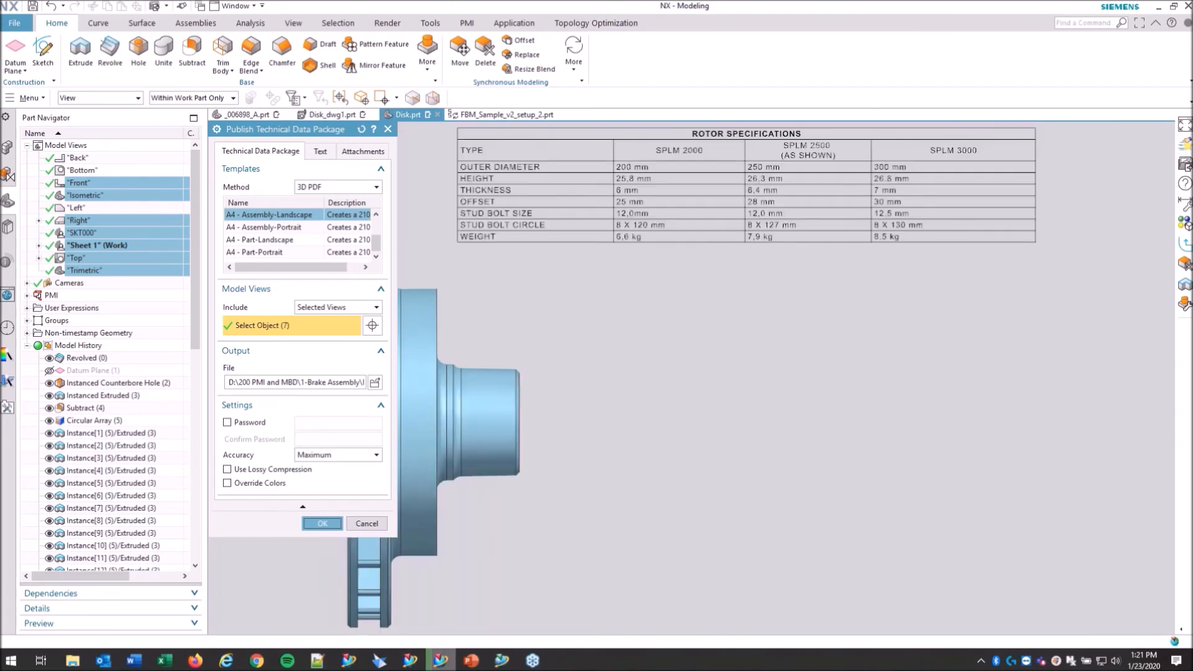
{"action": "left_click", "coordinate": [320, 523]}
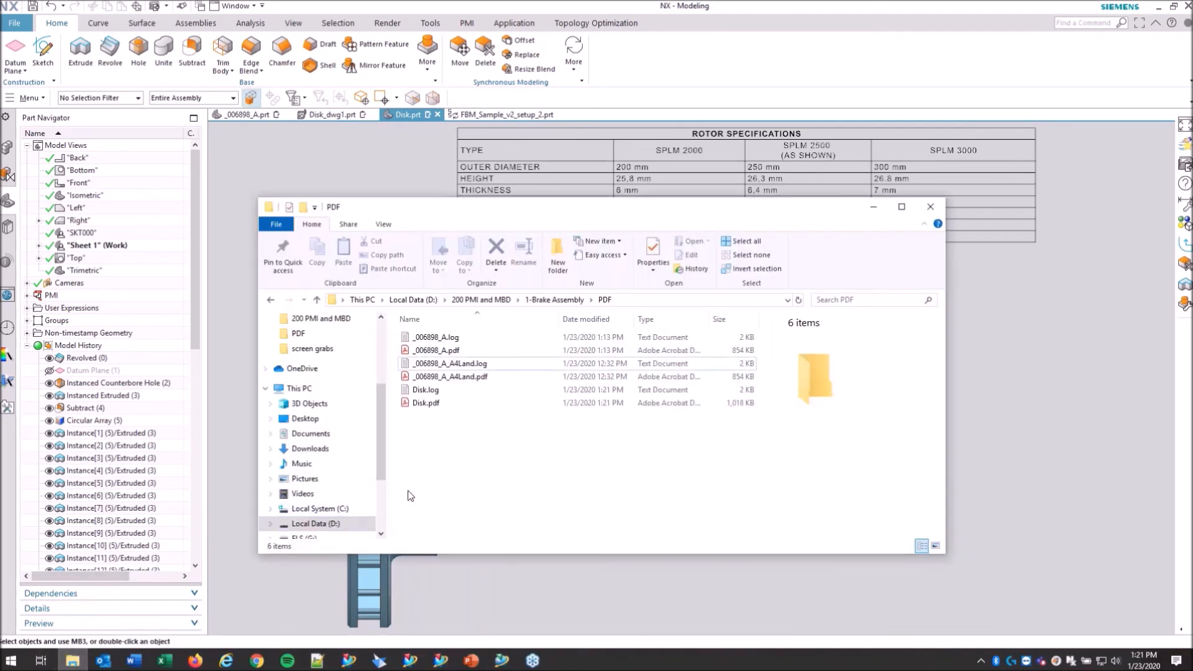
{"action": "mouse_move", "coordinate": [426, 402]}
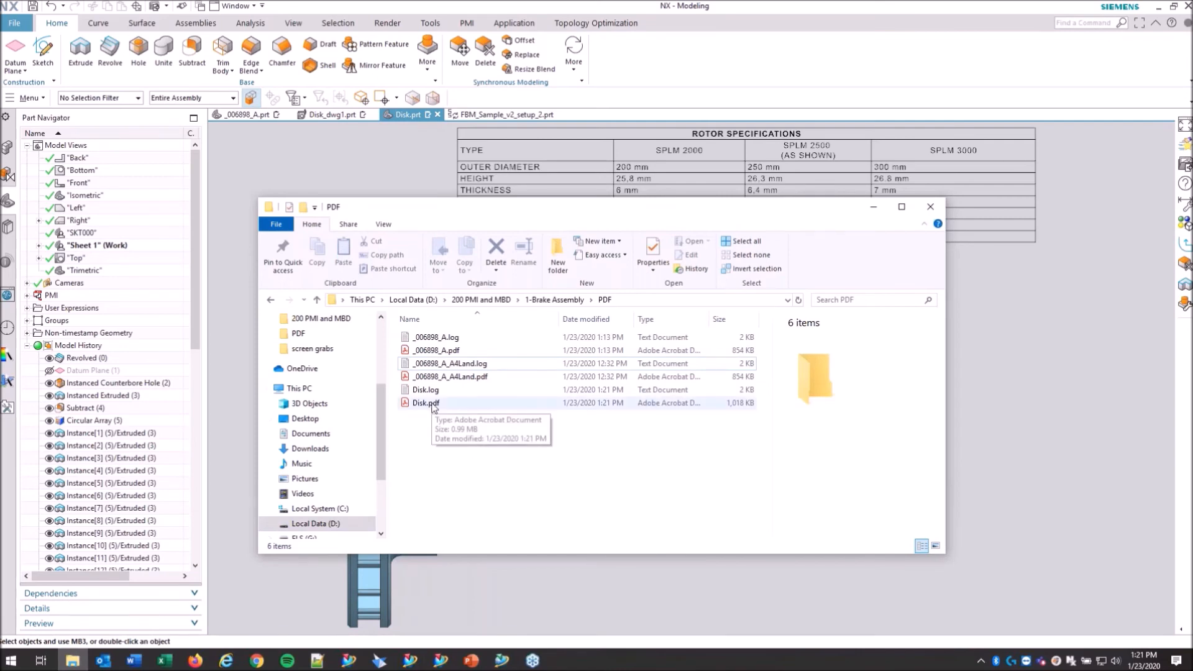
Open the published Disk.pdf from the PDF folder
{"action": "double_click", "coordinate": [425, 403]}
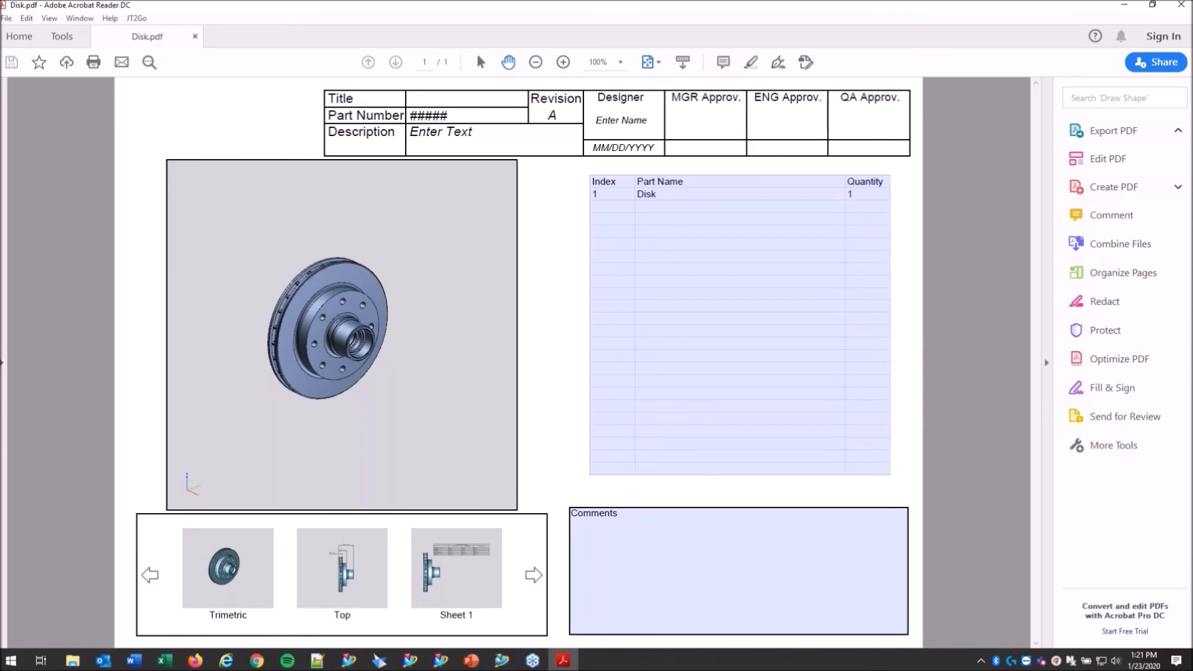
Show the Top view with its 104.5, 54.3 and 26.3 dimensions and highlight the 54.3 dimension
{"action": "left_click", "coordinate": [533, 575]}
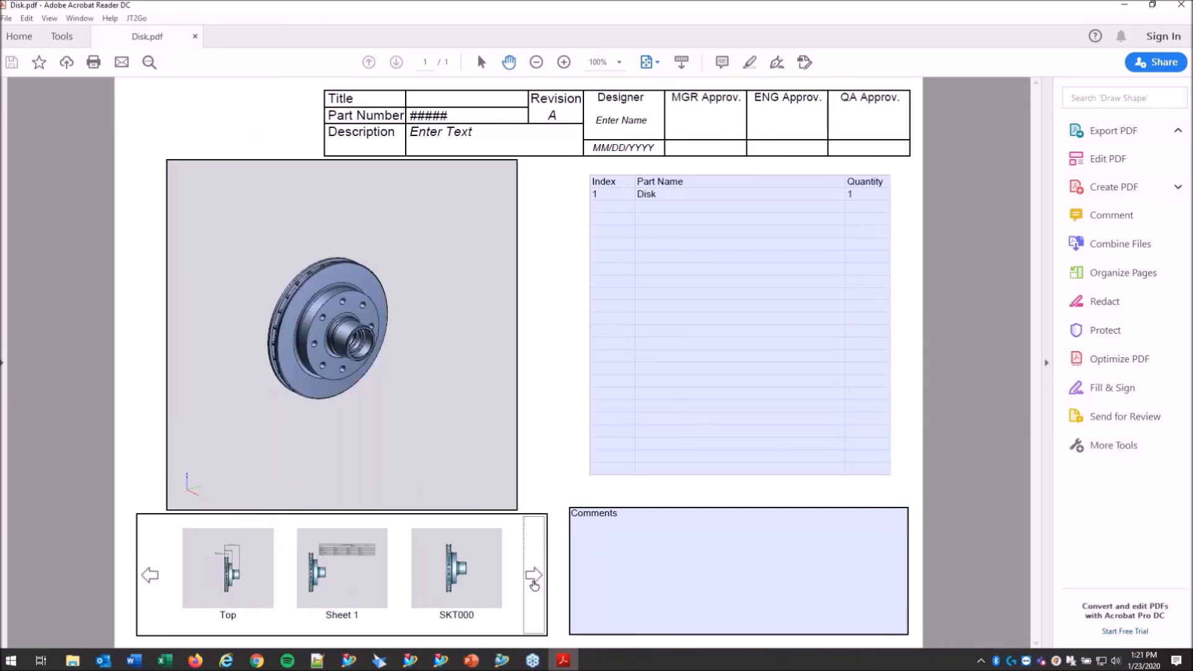
{"action": "left_click", "coordinate": [226, 567]}
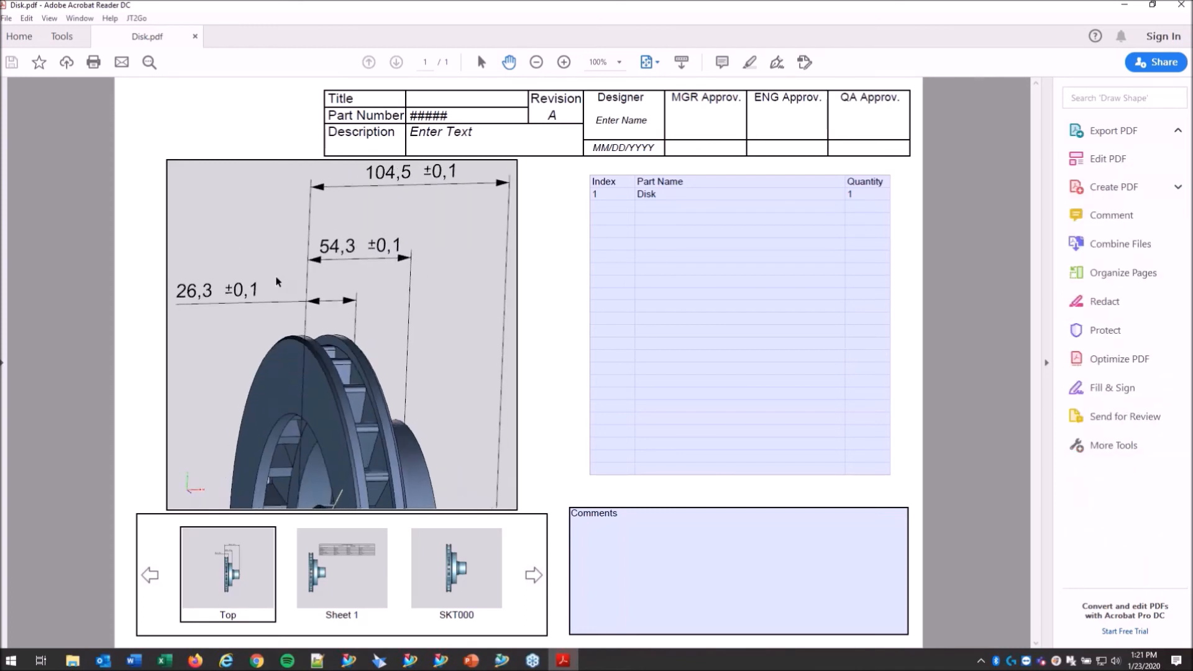
{"action": "left_click", "coordinate": [1112, 131]}
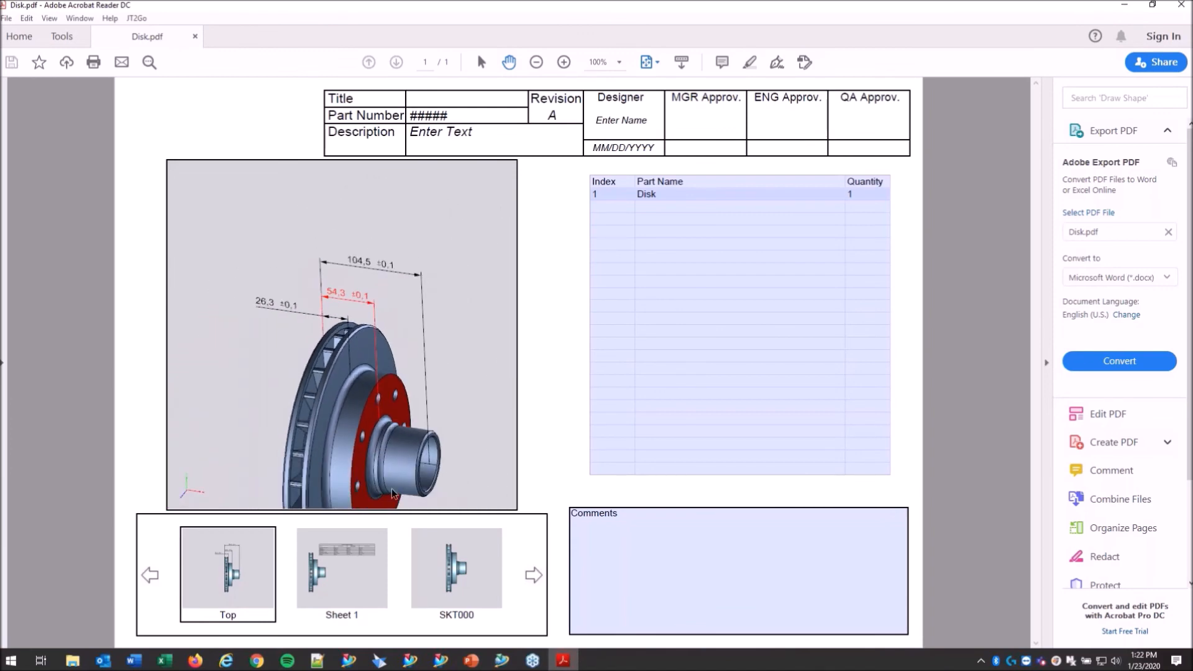
{"action": "mouse_move", "coordinate": [456, 580]}
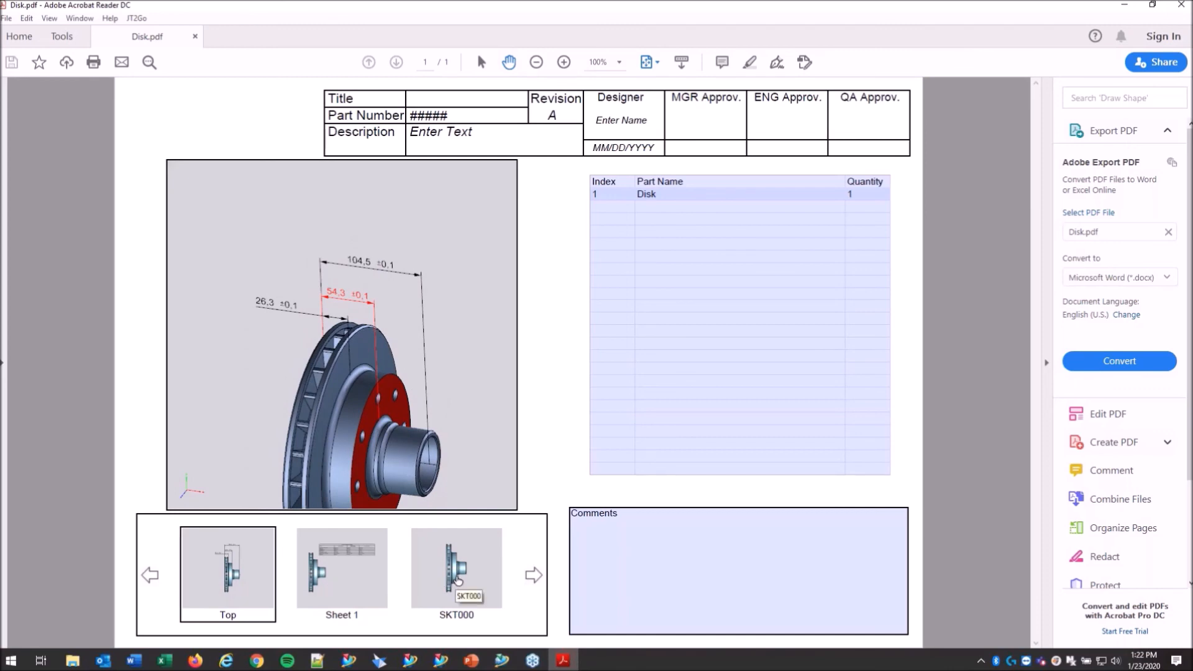
{"action": "mouse_move", "coordinate": [502, 343]}
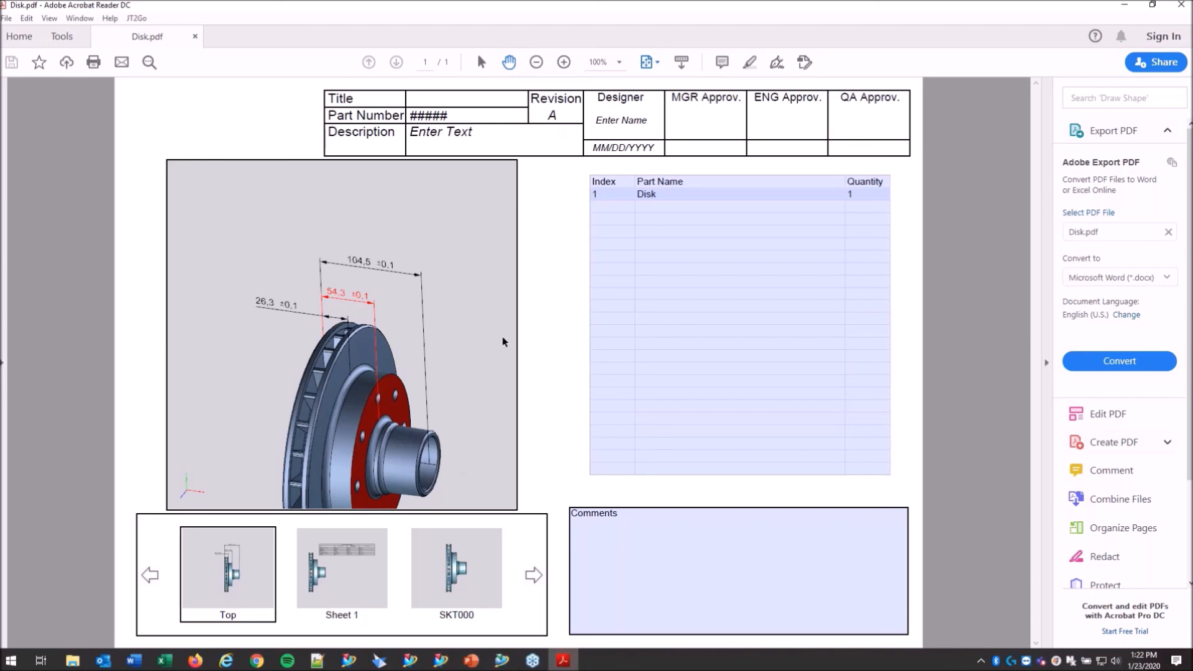
Show the SKT000 view, then the Right view with the Ø127 bolt circle, 8× hole callout and Ø33
{"action": "left_click", "coordinate": [455, 572]}
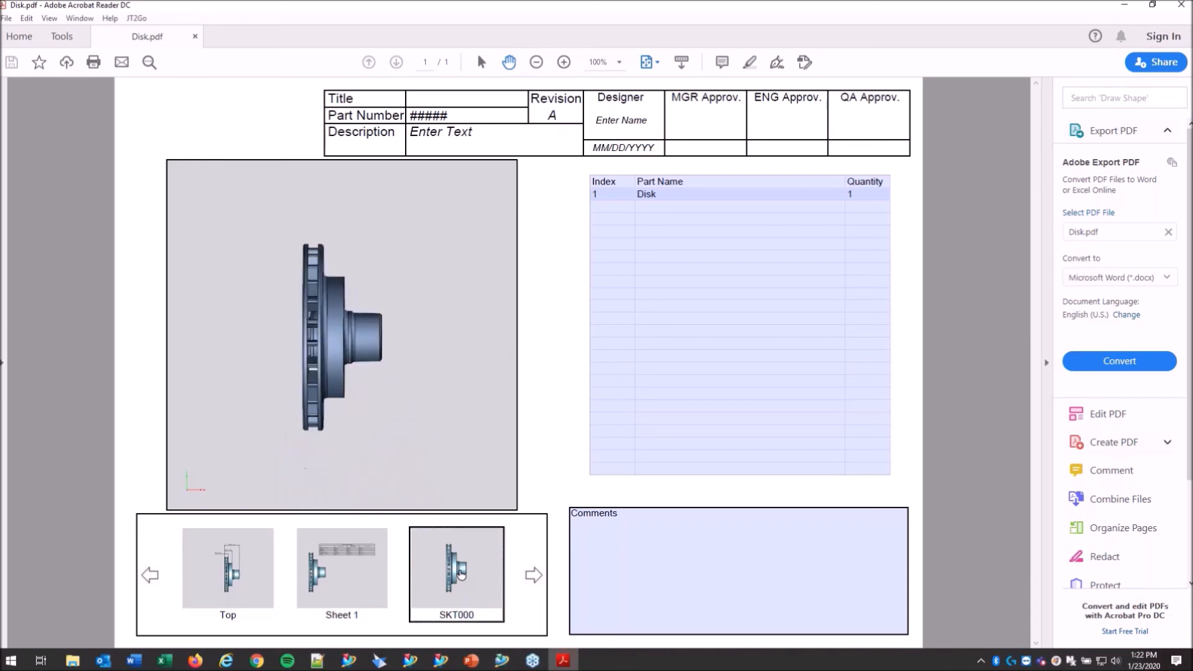
{"action": "left_click", "coordinate": [533, 575]}
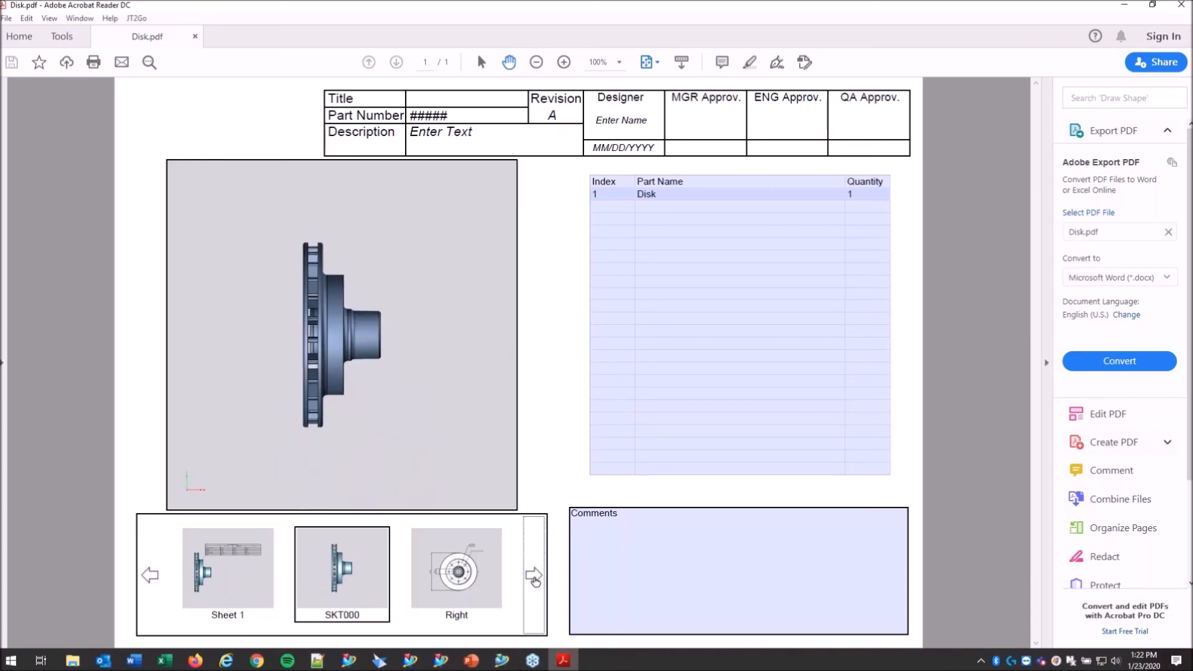
{"action": "left_click", "coordinate": [456, 570]}
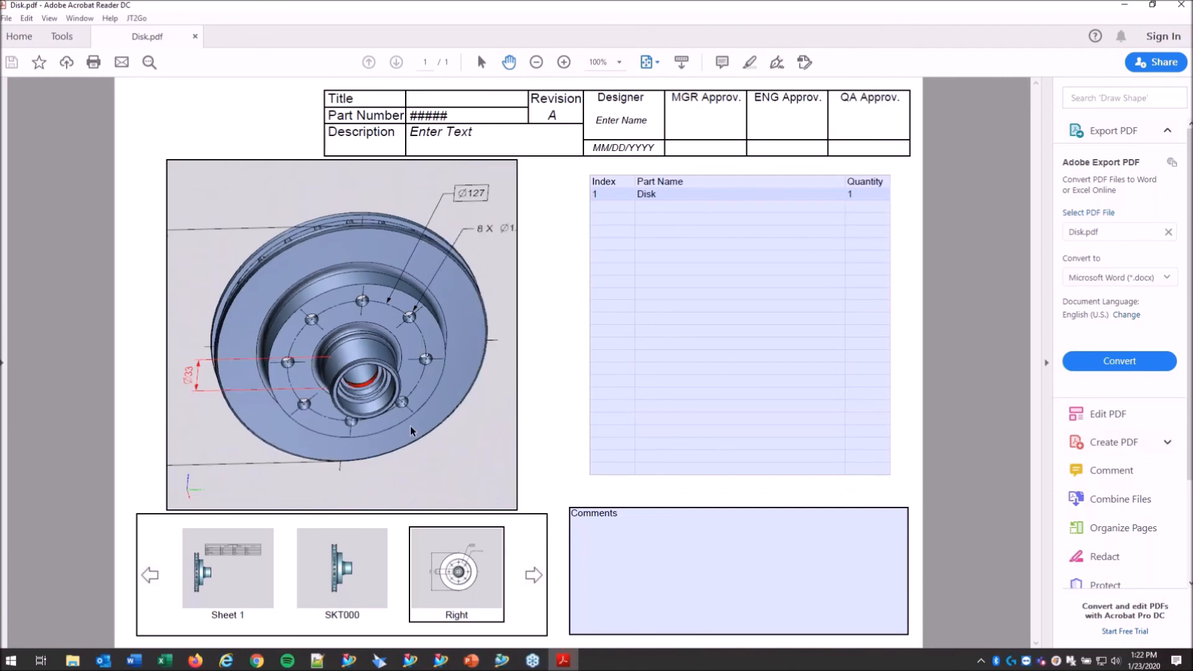
{"action": "mouse_move", "coordinate": [409, 418]}
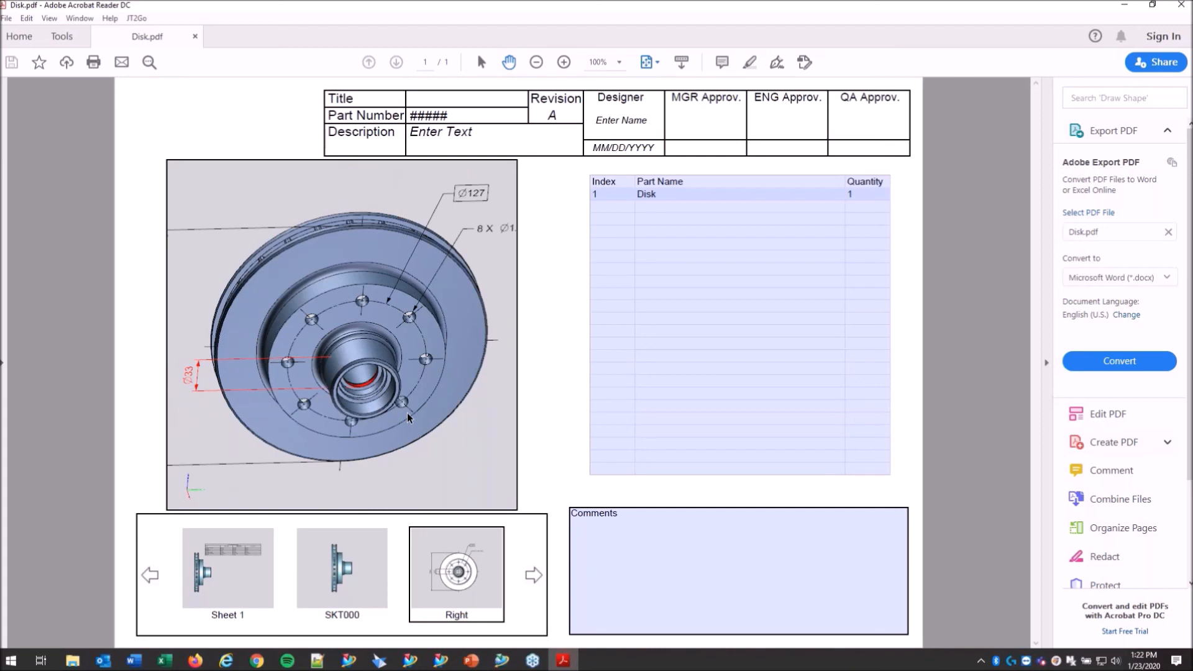
{"action": "mouse_move", "coordinate": [371, 309]}
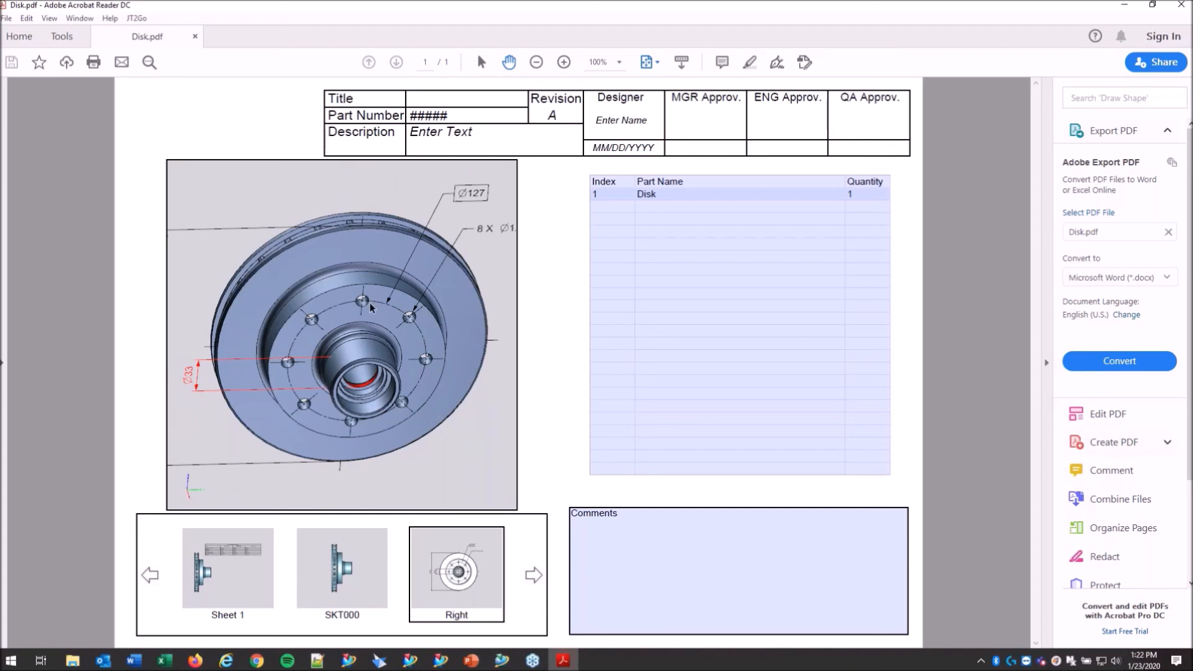